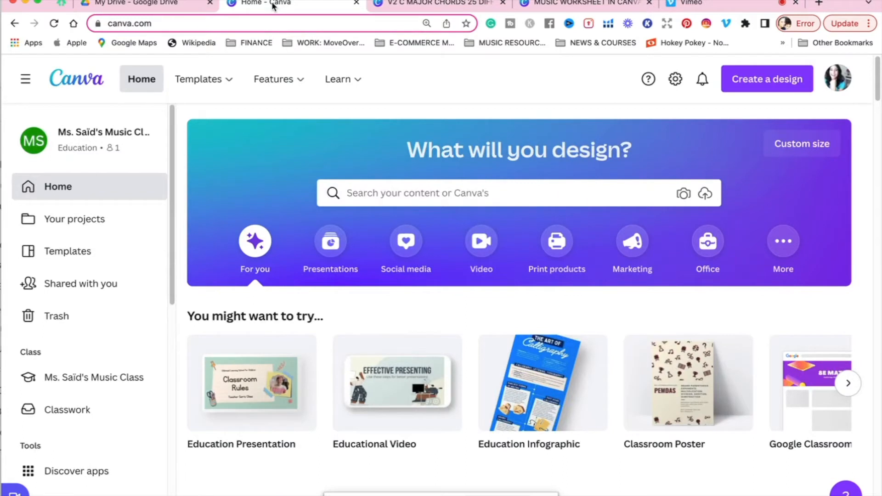
Start a new custom-size design using the recent 8.5 × 11 in letter size
left_click(766, 79)
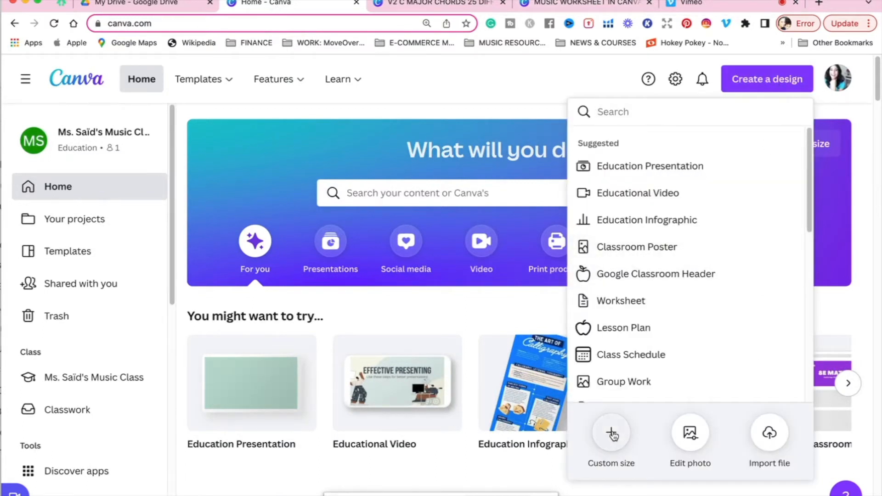
left_click(610, 436)
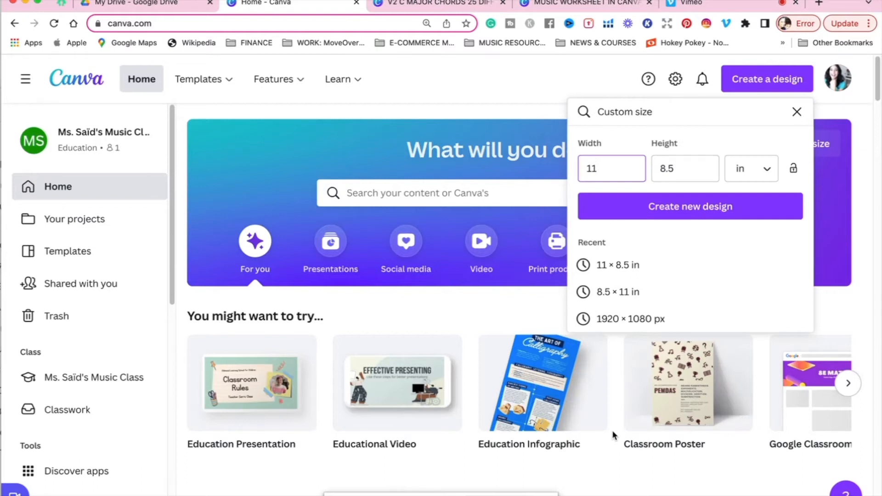
mouse_move(617, 292)
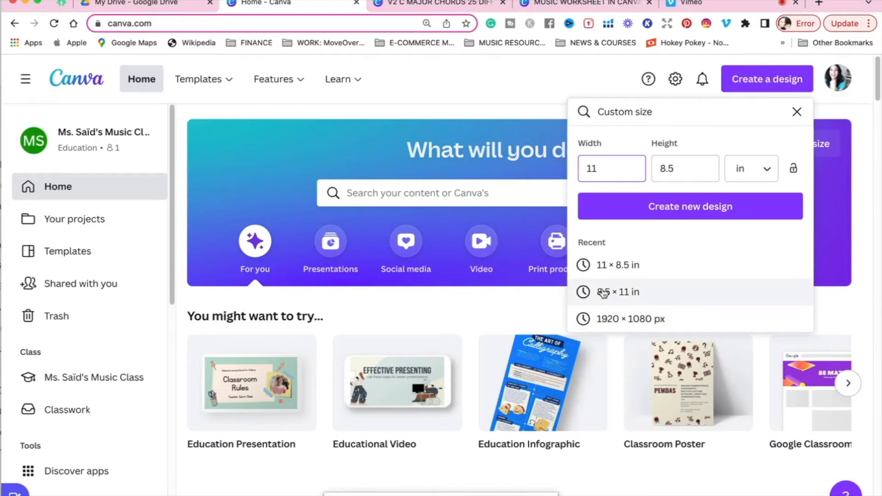
mouse_move(604, 295)
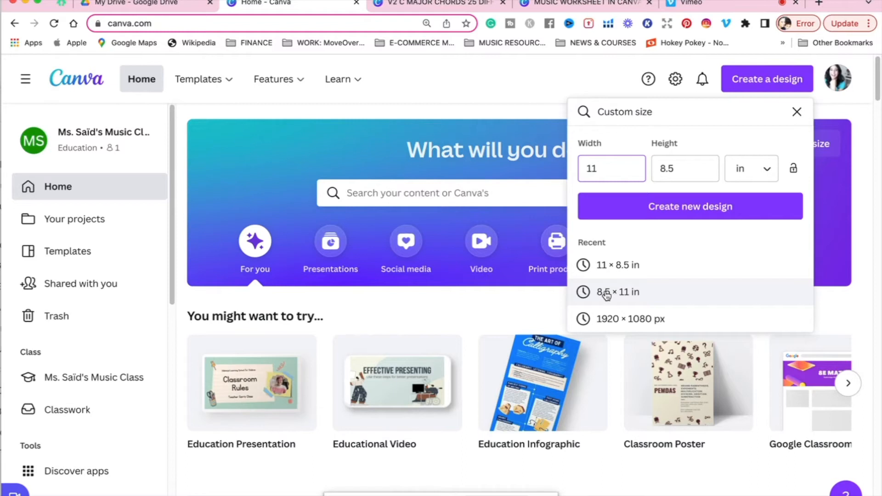
left_click(616, 291)
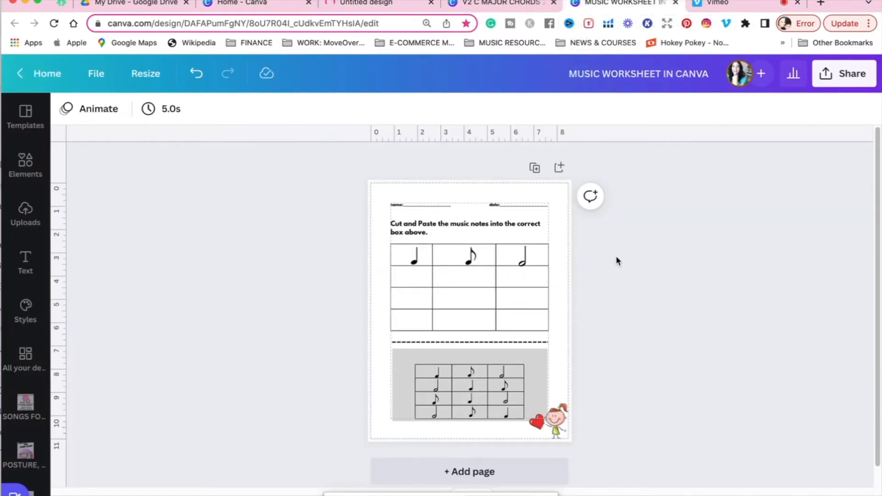
mouse_move(566, 222)
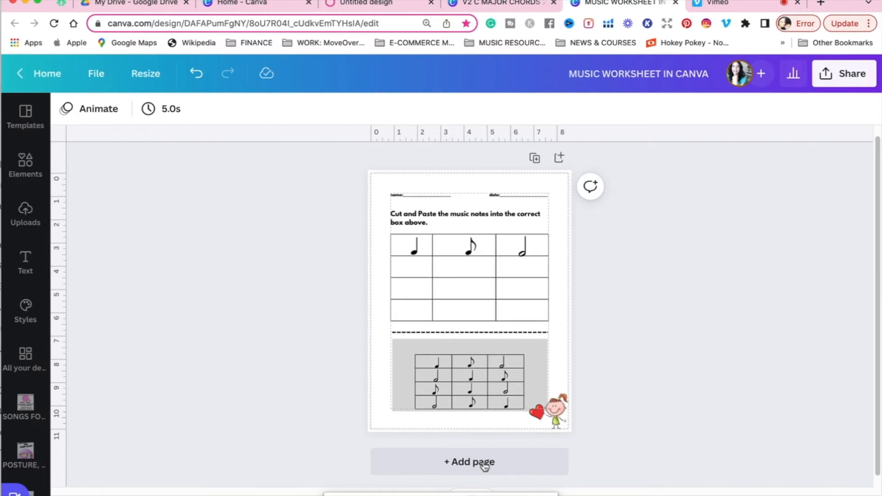
Add a second blank page and insert a plain gray grid table widened to the page margins
left_click(469, 461)
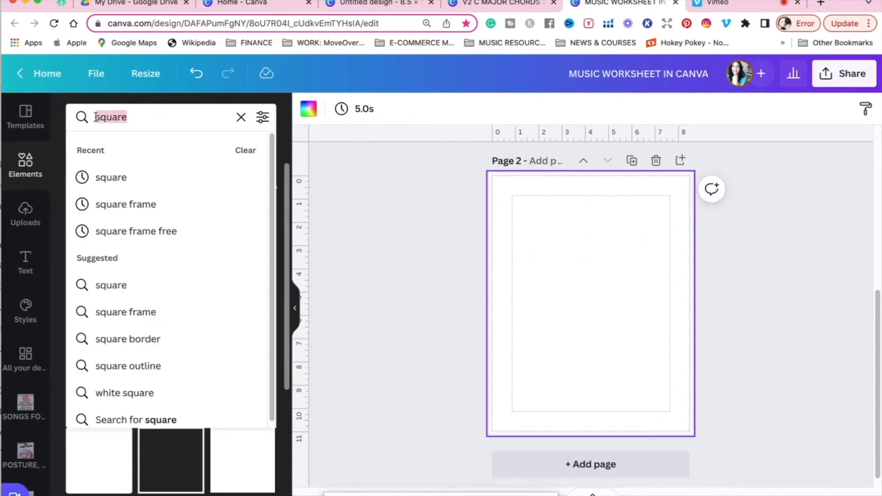
type("table")
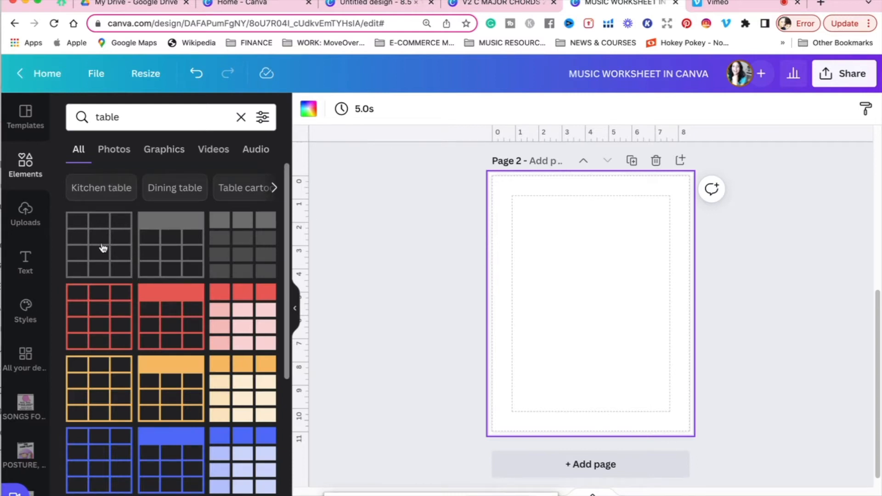
left_click(98, 243)
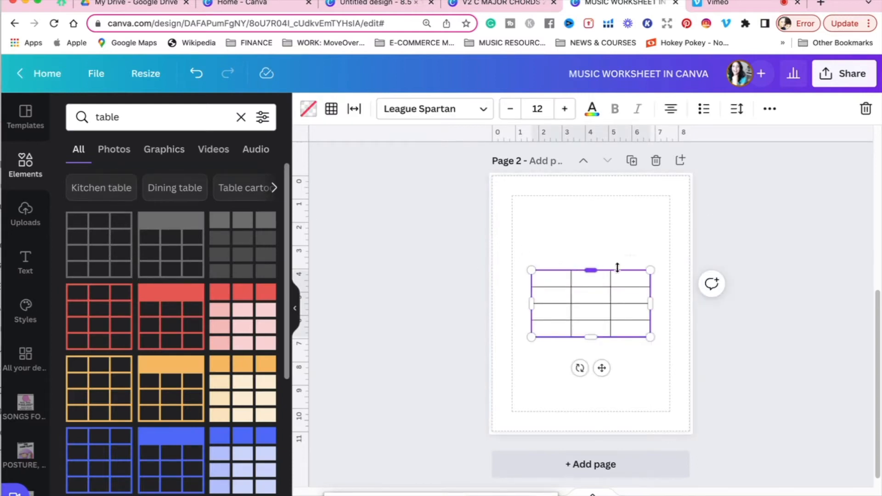
left_click_drag(530, 270, 512, 270)
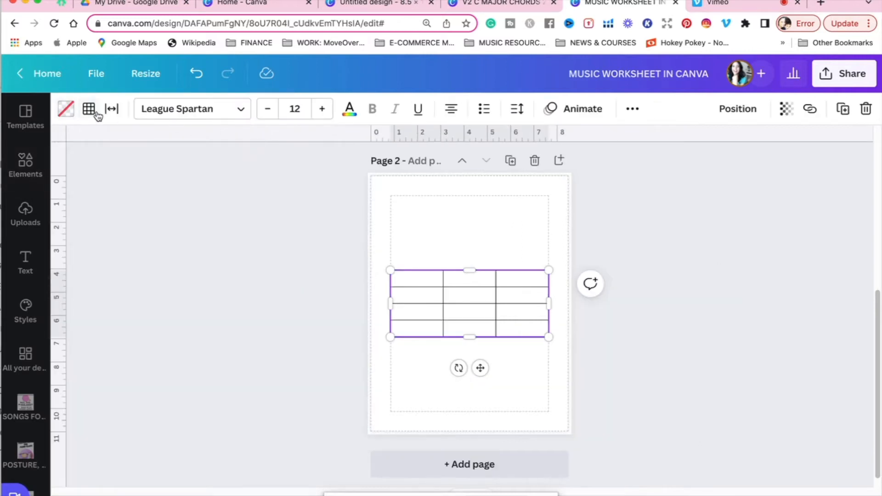
mouse_move(89, 108)
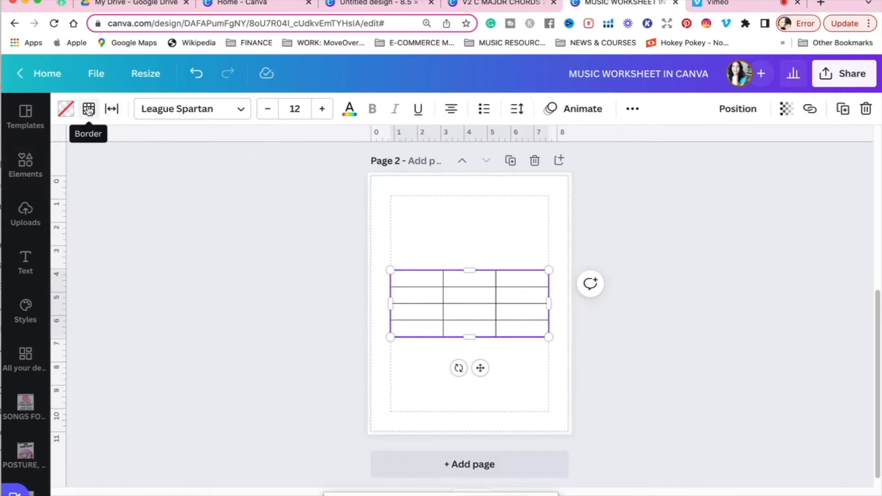
Give the page 2 table black borders on all its cell lines
left_click(89, 108)
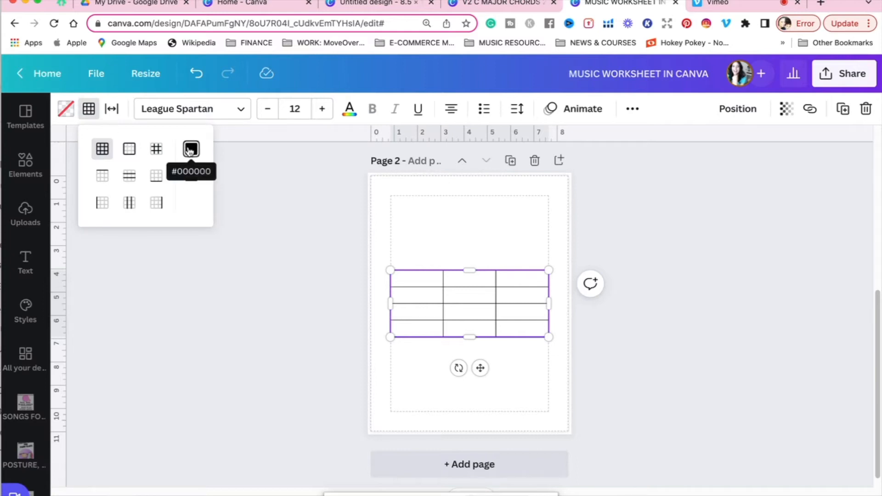
left_click(191, 148)
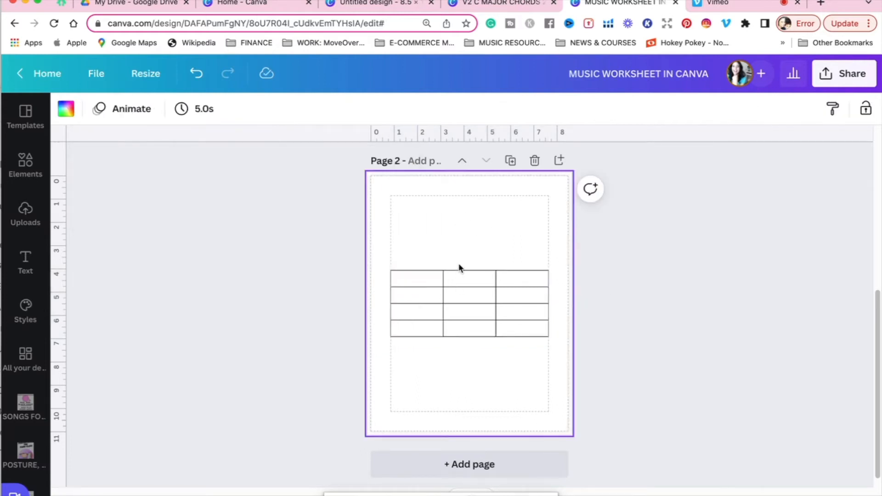
left_click(469, 278)
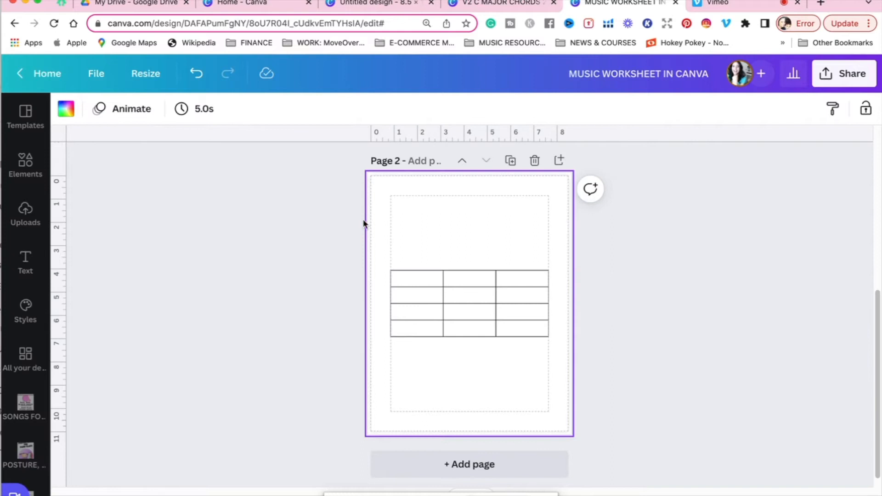
mouse_move(194, 138)
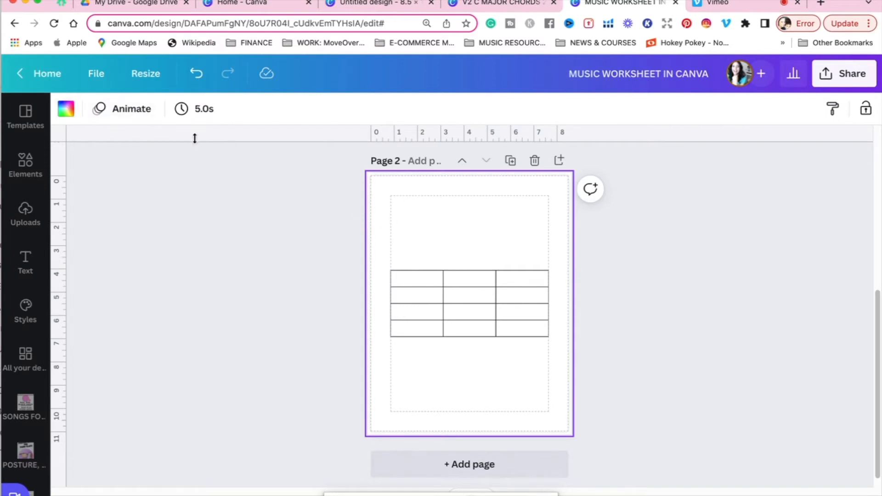
Test the table spacing slider, leave it at 0 and set cell spacing to 11
left_click(469, 295)
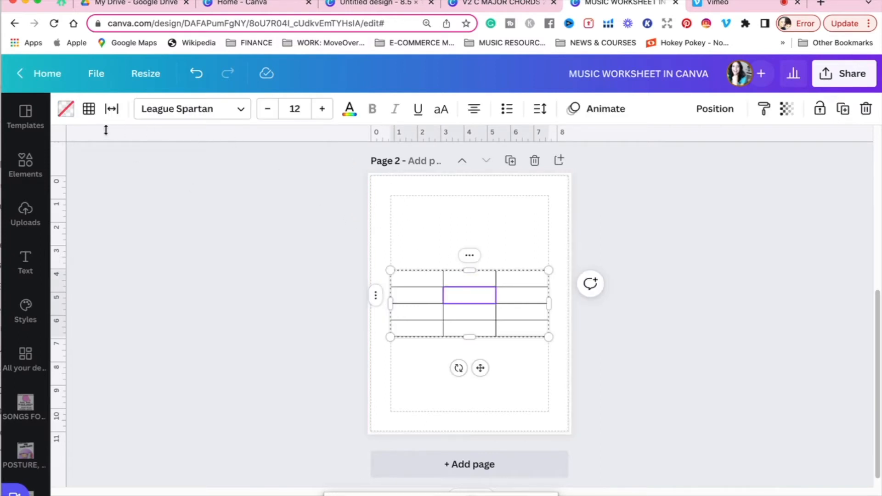
left_click(111, 108)
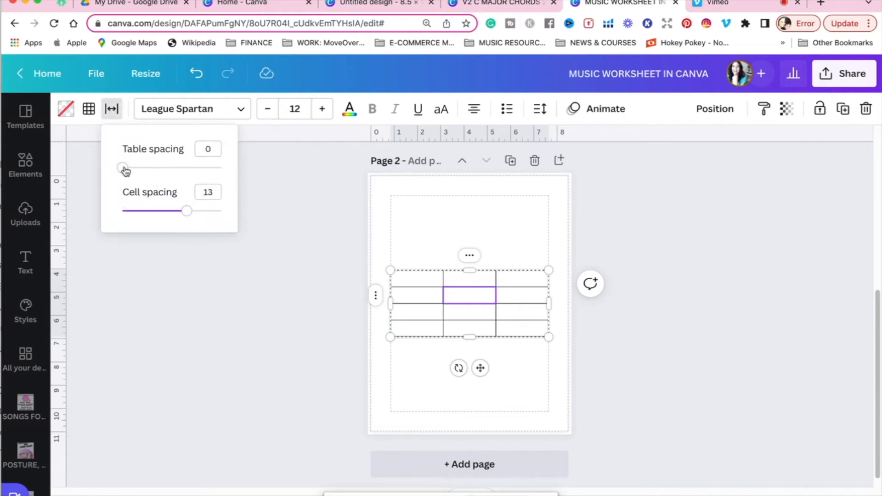
left_click_drag(122, 167, 162, 167)
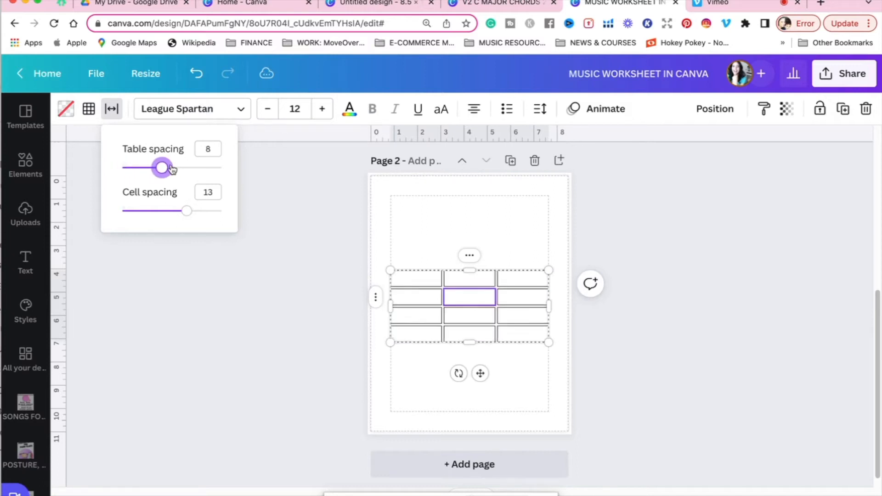
left_click_drag(161, 167, 177, 167)
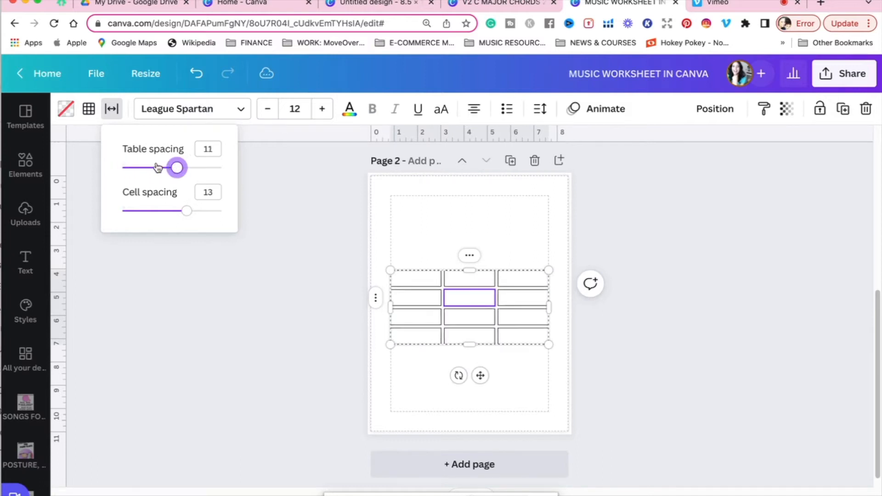
left_click_drag(177, 167, 122, 167)
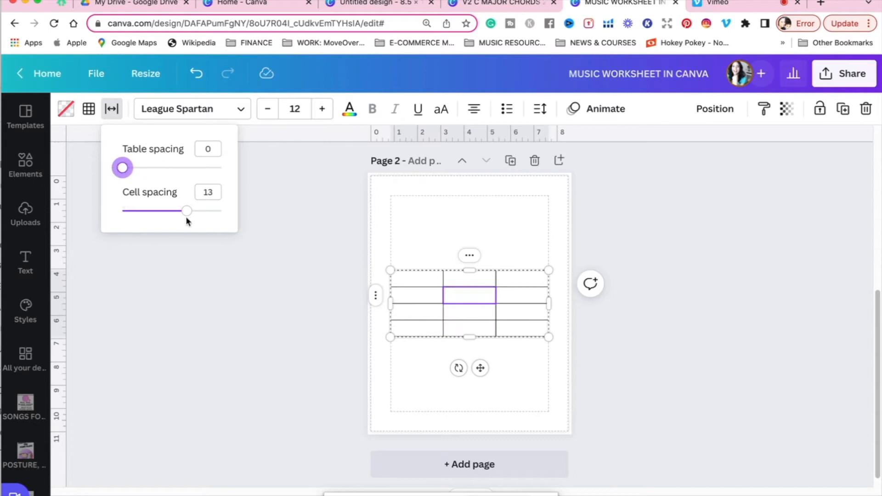
left_click_drag(187, 210, 176, 210)
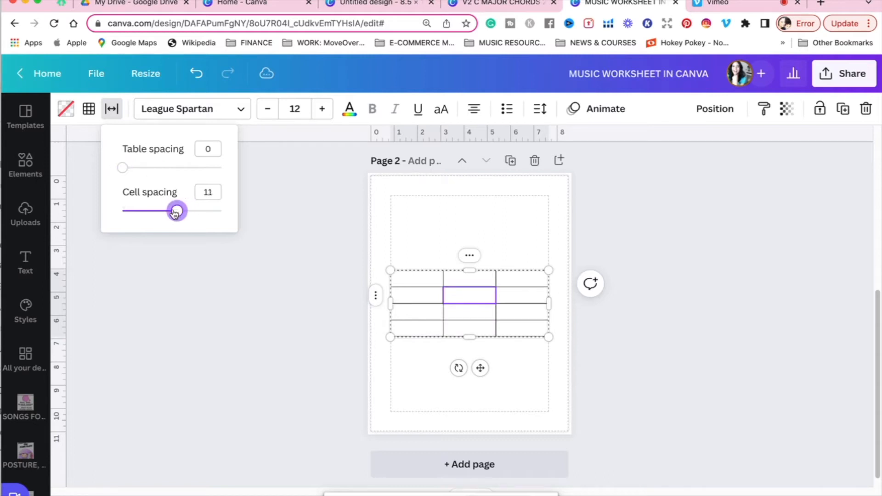
left_click_drag(174, 211, 187, 211)
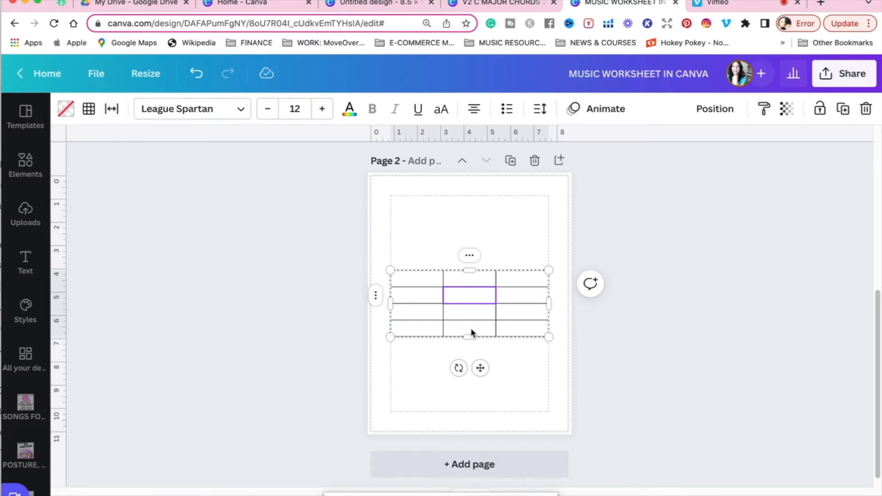
left_click(456, 291)
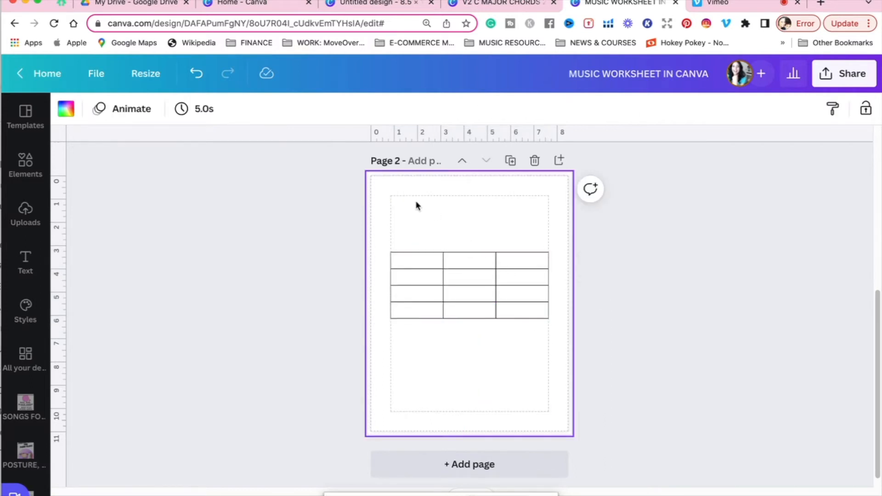
mouse_move(422, 216)
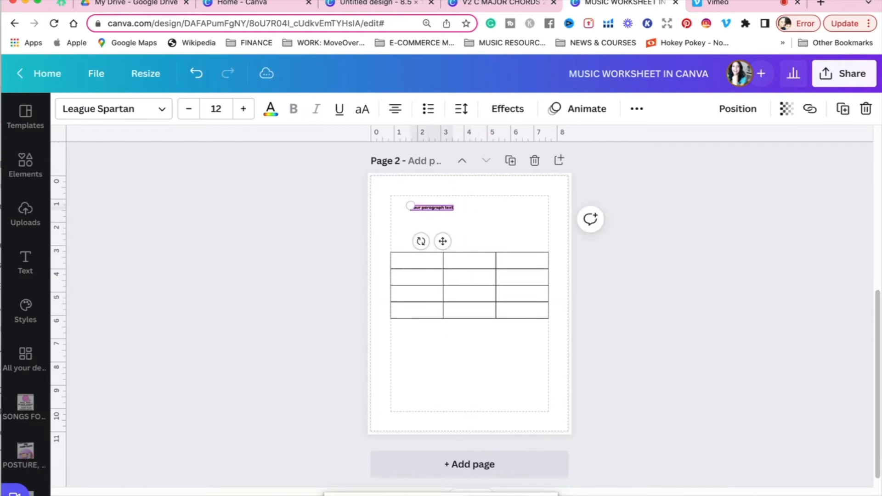
Add a 'name' line, copy it to the right and relabel the copy 'date:'
scroll("down", 3)
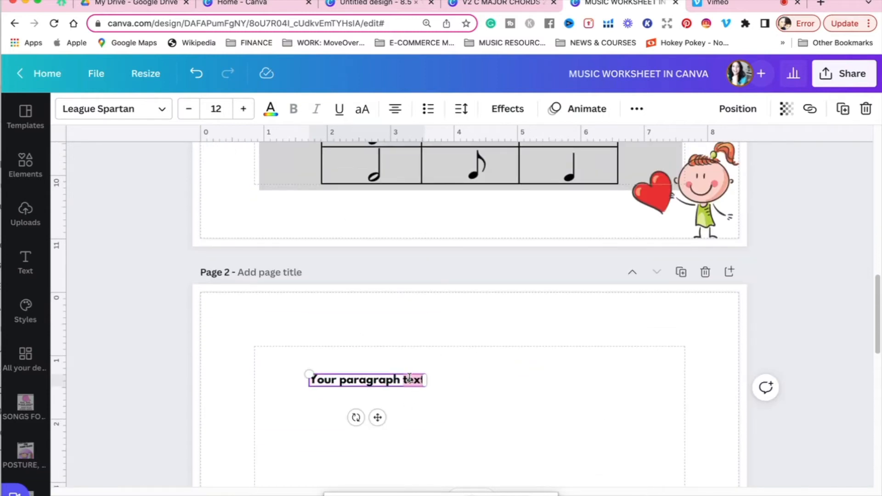
type("name:________________")
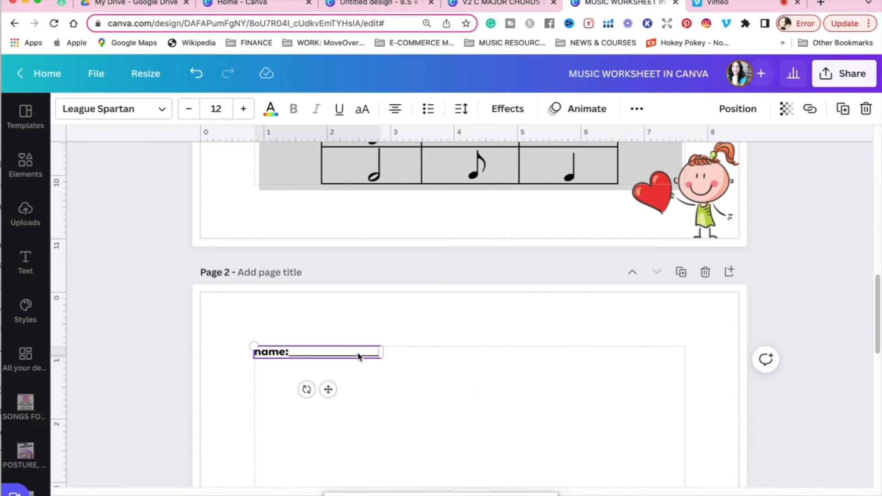
left_click_drag(315, 351, 573, 351)
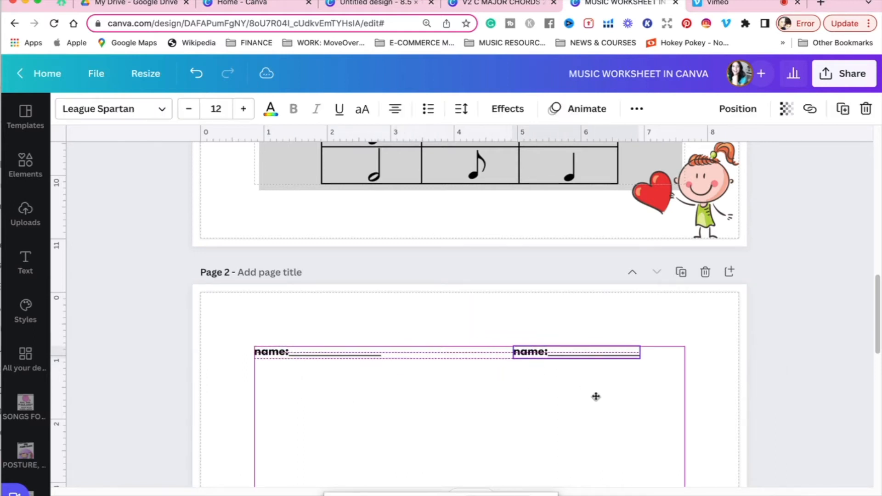
left_click(567, 352)
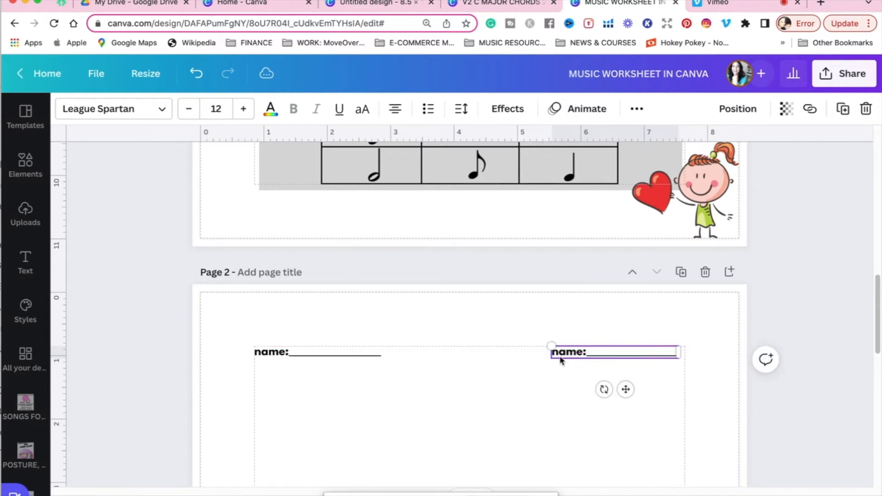
double_click(566, 351)
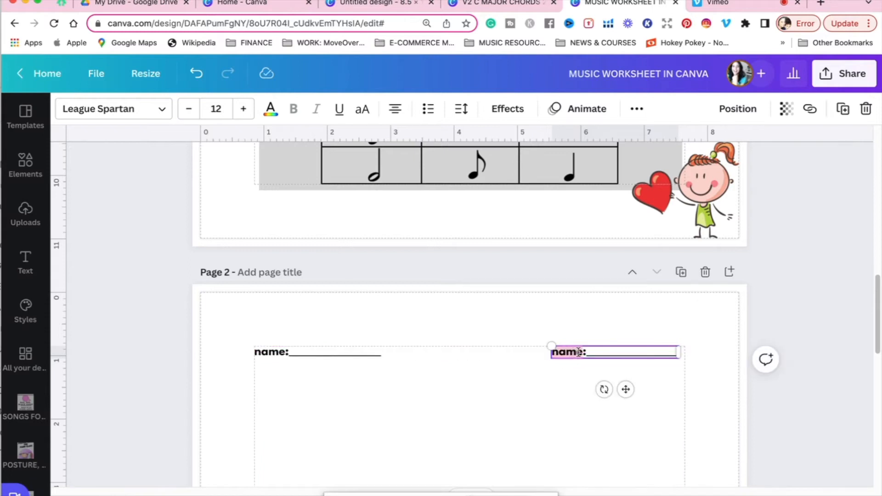
type("date:")
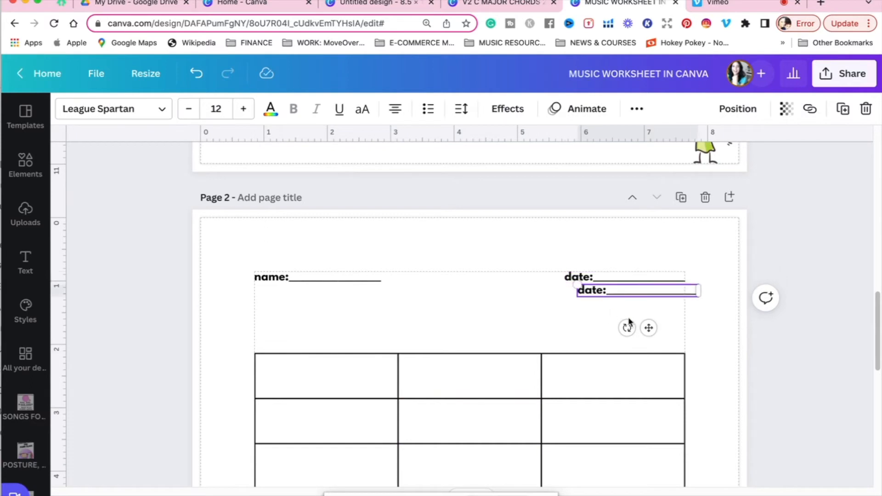
Turn the extra date line into a directions line below the header about the correct music notes
left_click_drag(639, 289, 441, 309)
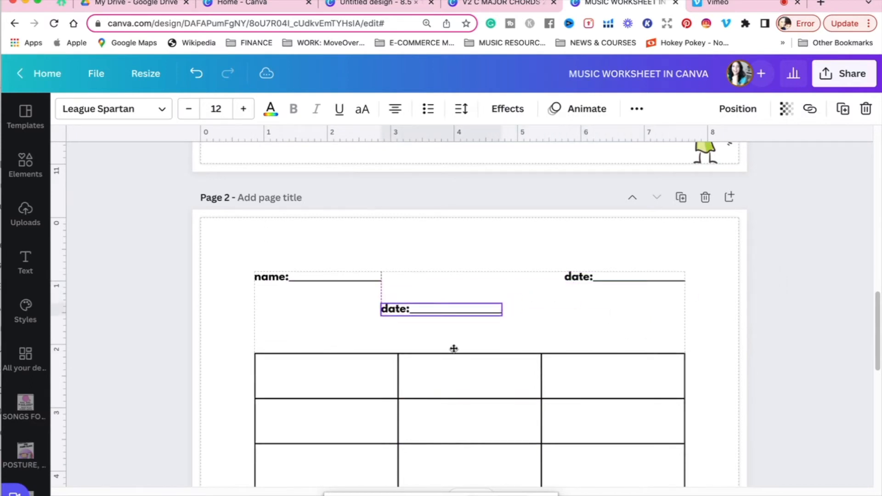
double_click(441, 309)
type("Cute and Paste")
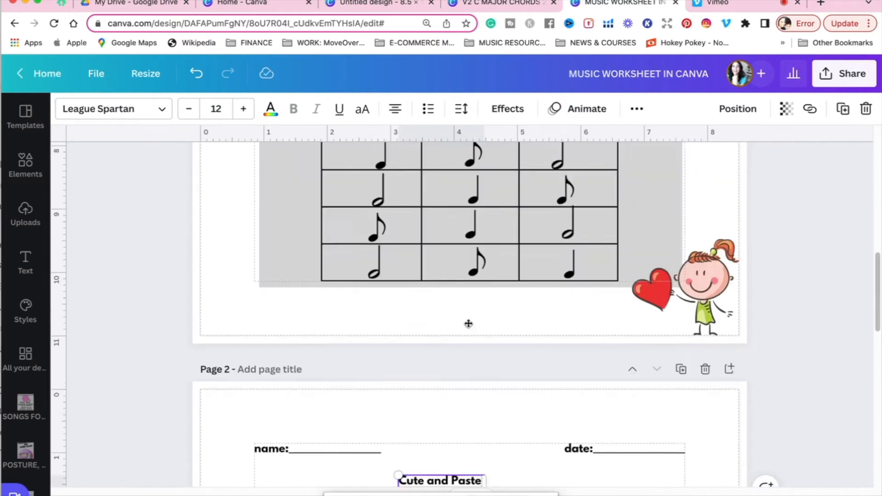
scroll("down", 3)
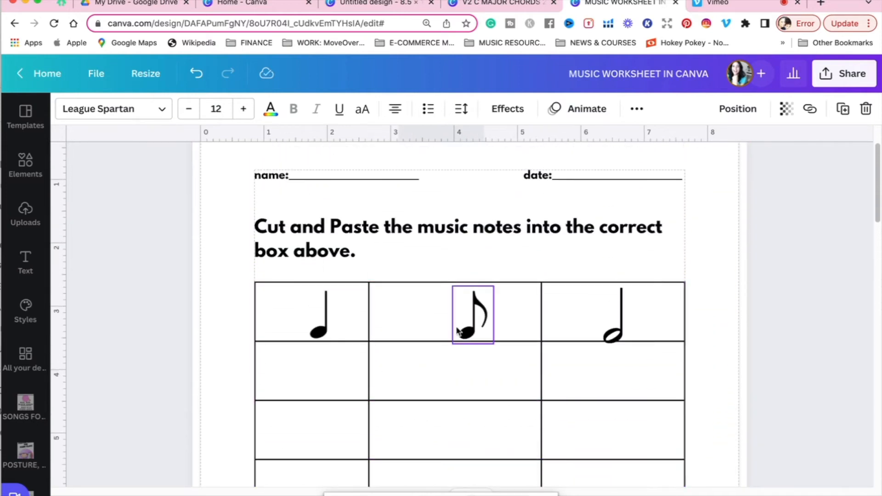
scroll("down", 3)
type("Cute and Paste the")
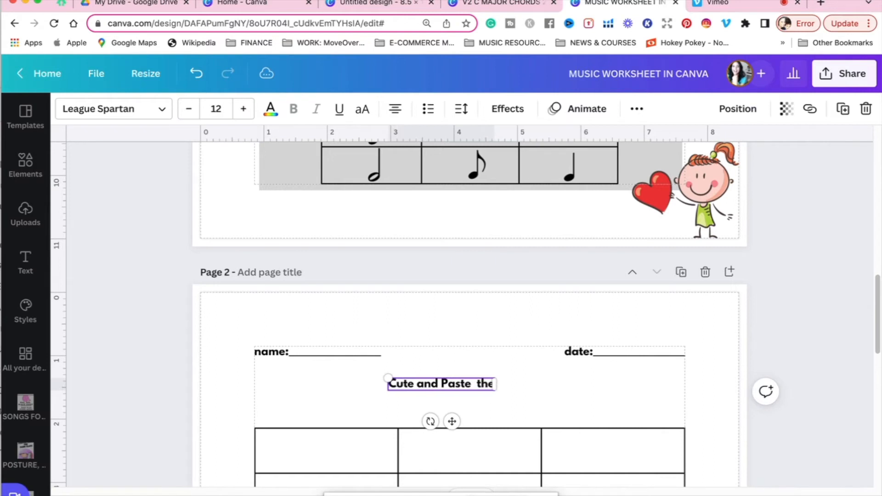
type("correct")
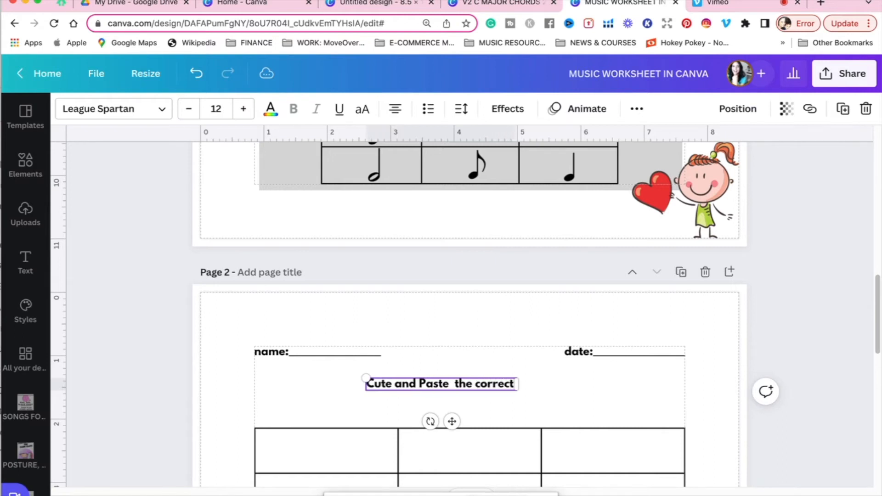
type("music notes")
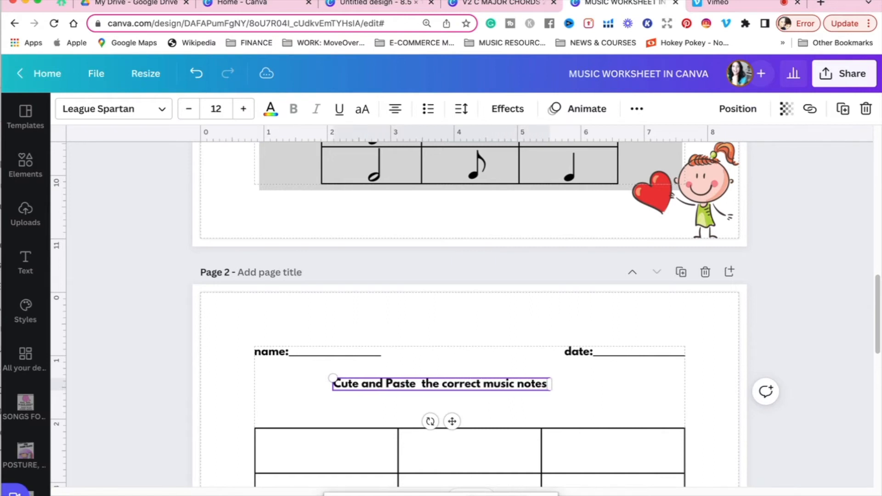
type("in to the box above")
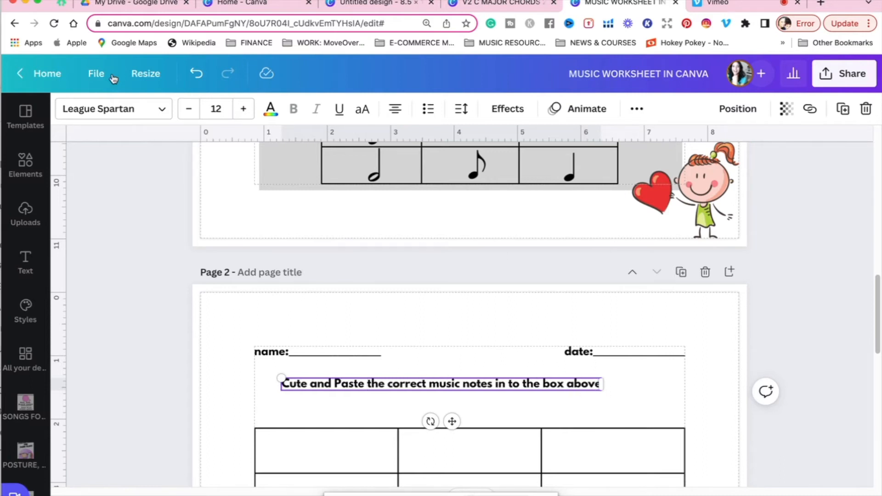
Raise the directions text to 17, back to 16, and finish the sentence at its end
left_click(243, 108)
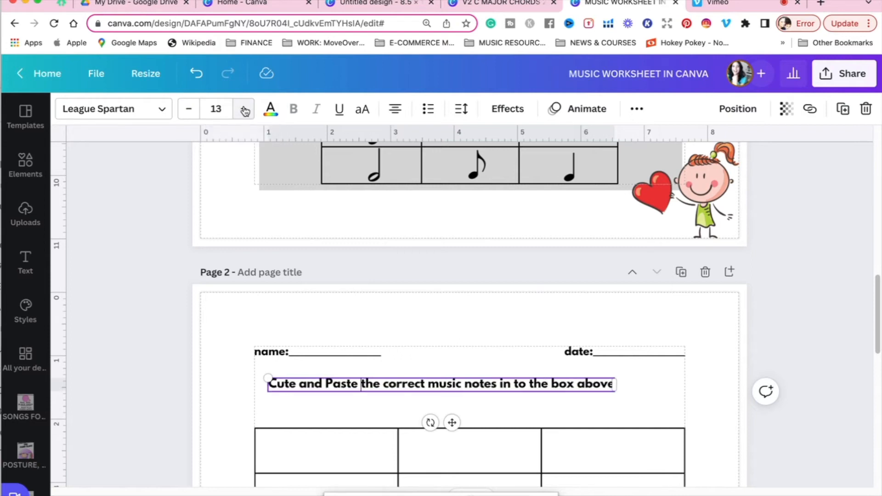
left_click(244, 108)
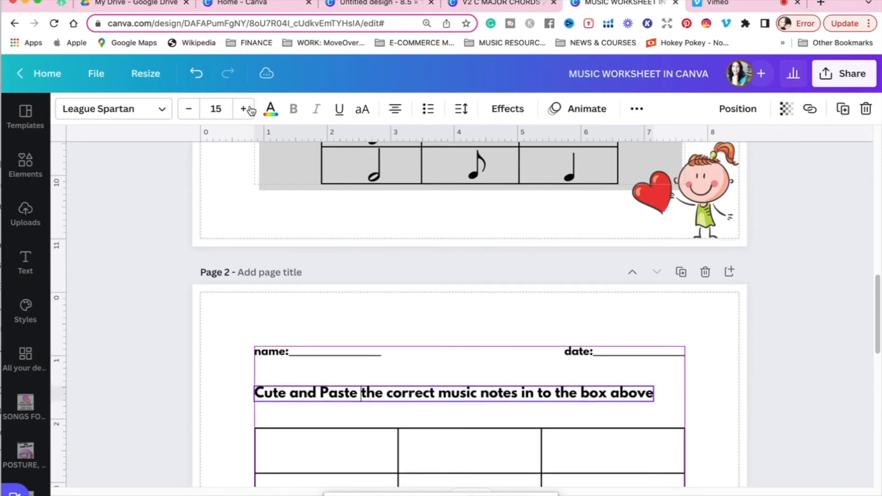
left_click(244, 109)
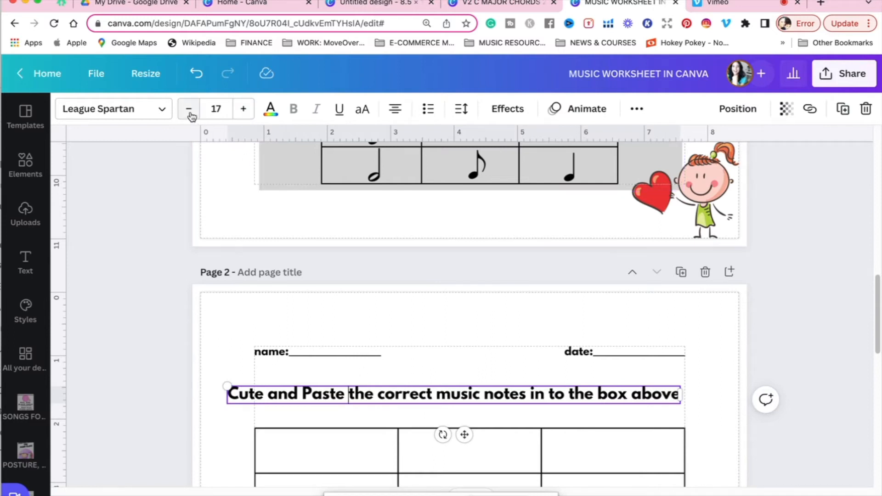
left_click(188, 108)
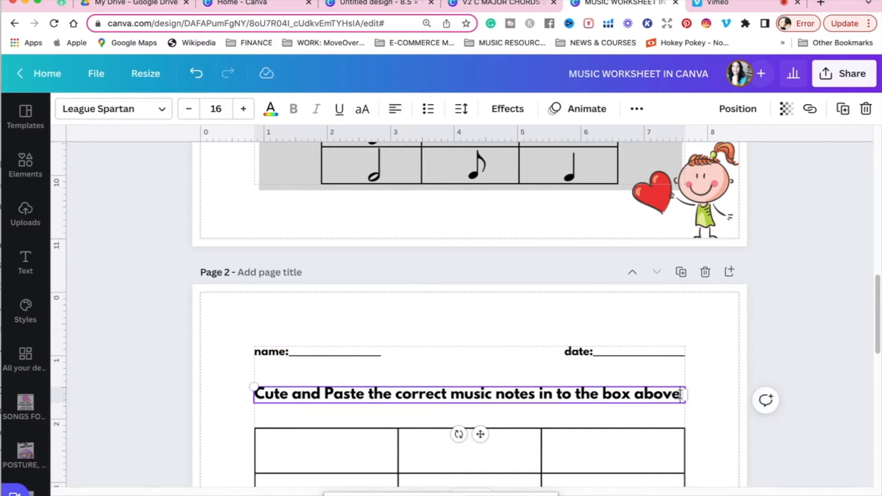
left_click(316, 351)
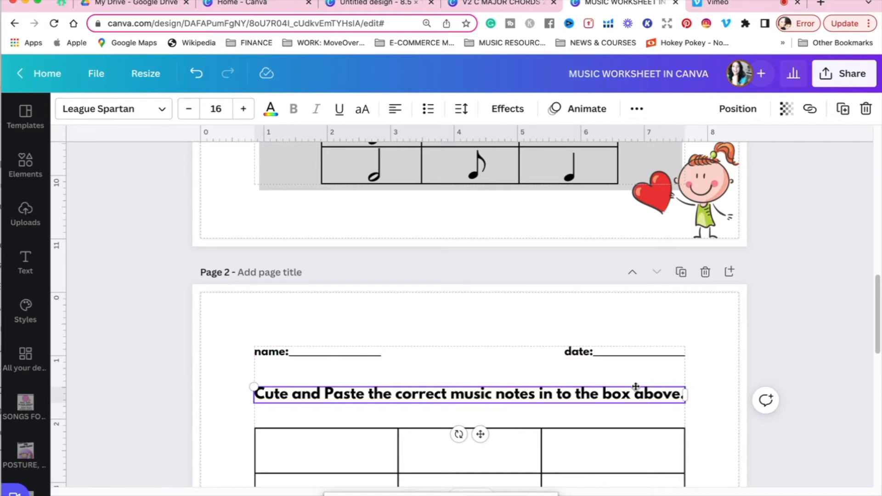
scroll("down", 3)
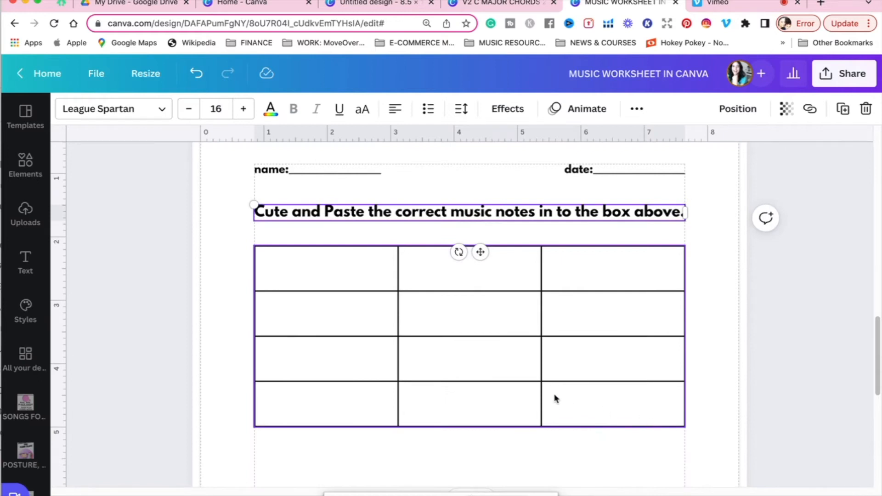
mouse_move(549, 392)
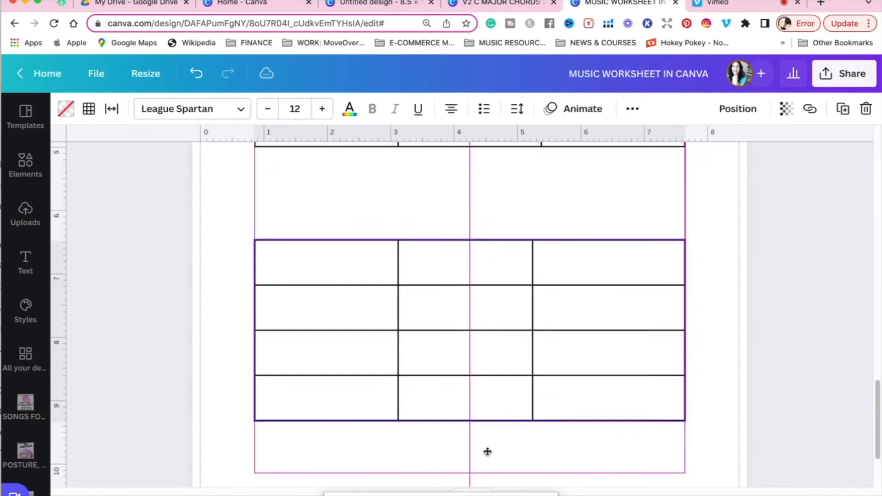
Select the duplicated table lower on the page to resize it
left_click(469, 455)
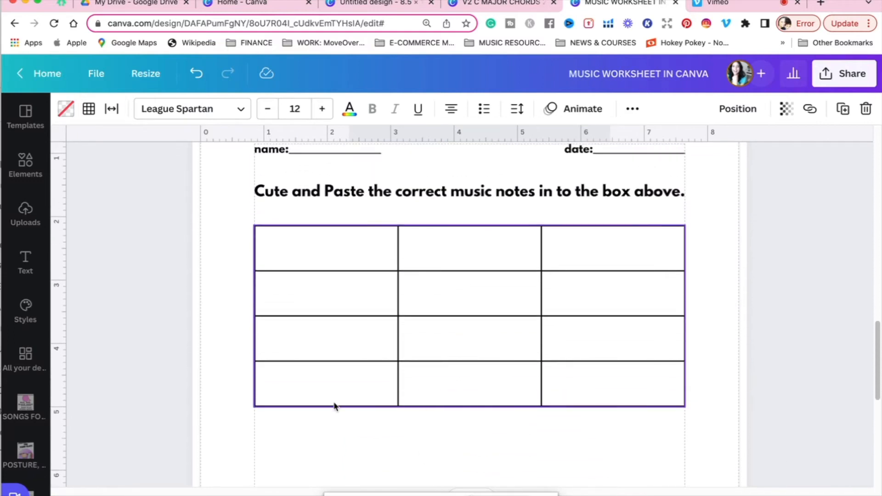
mouse_move(401, 384)
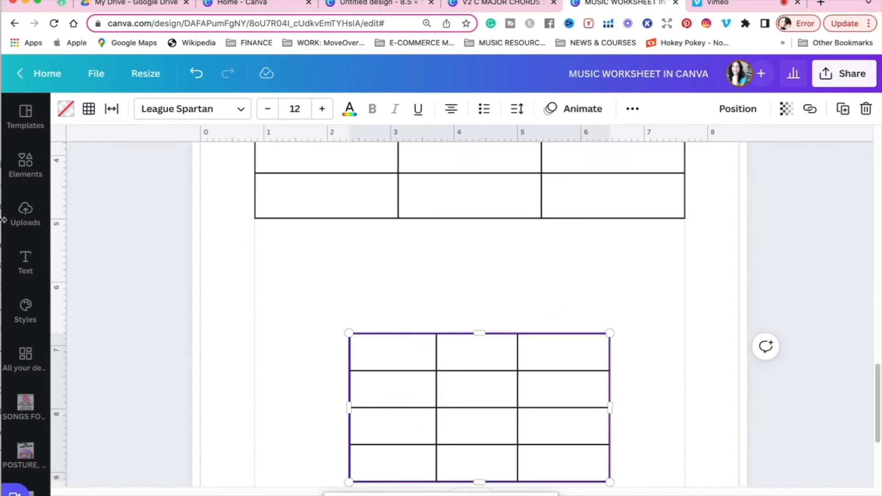
Insert a dashed line from Elements and stretch it level across the page under the first table
left_click(26, 166)
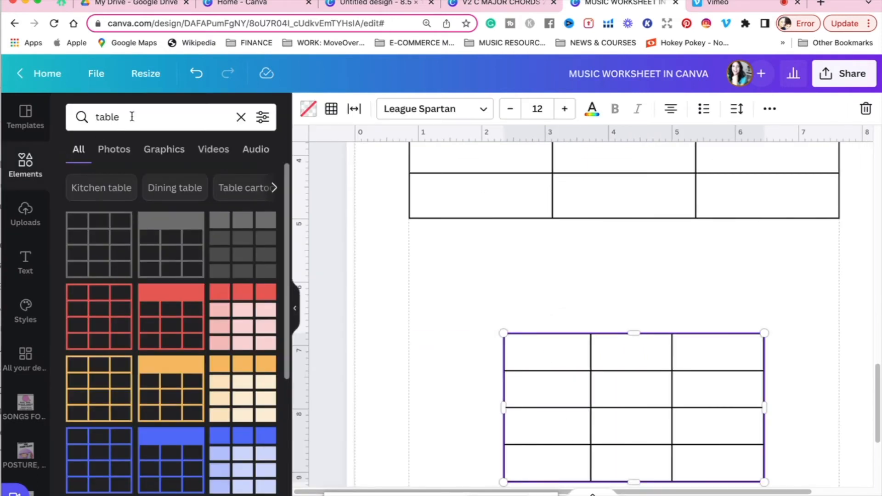
type("line")
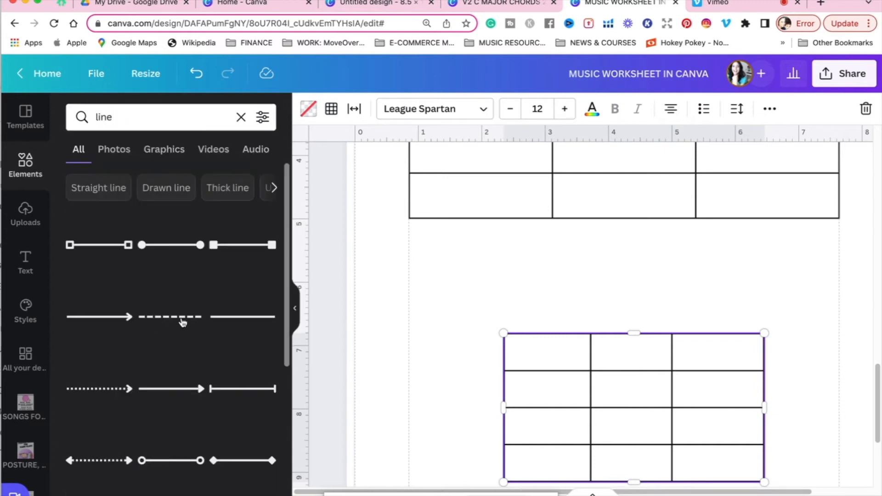
left_click(169, 317)
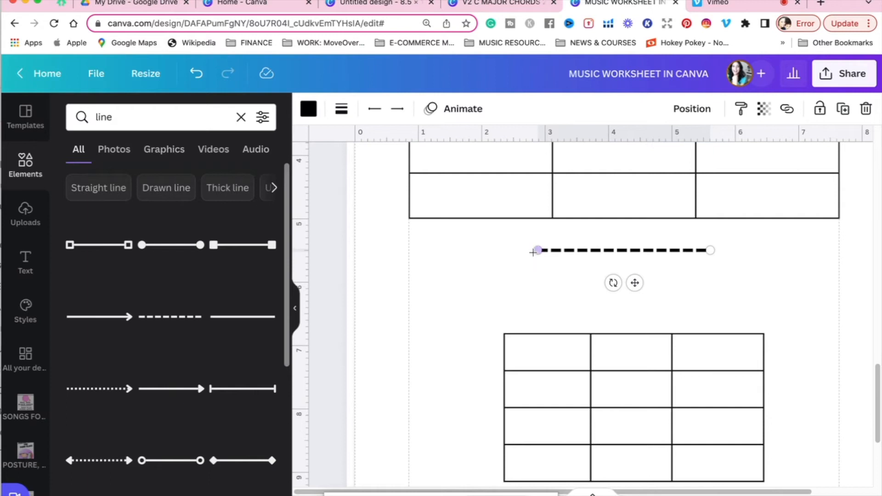
left_click_drag(538, 250, 409, 248)
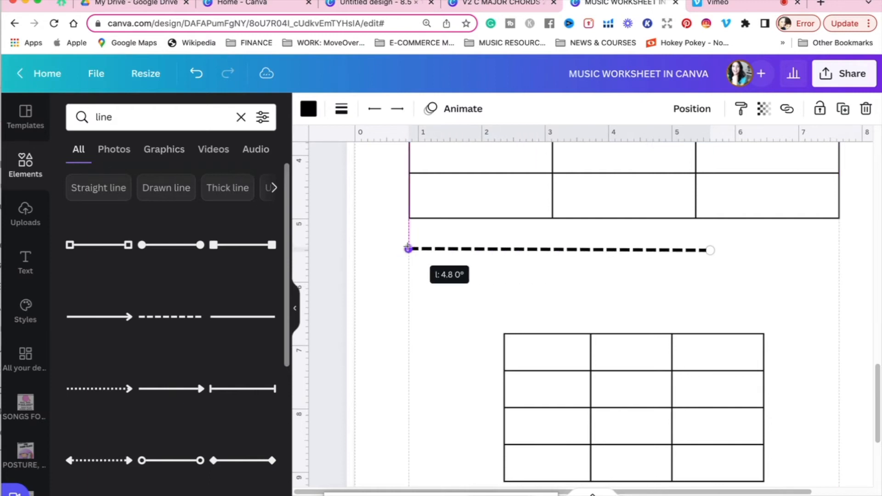
left_click_drag(710, 250, 785, 257)
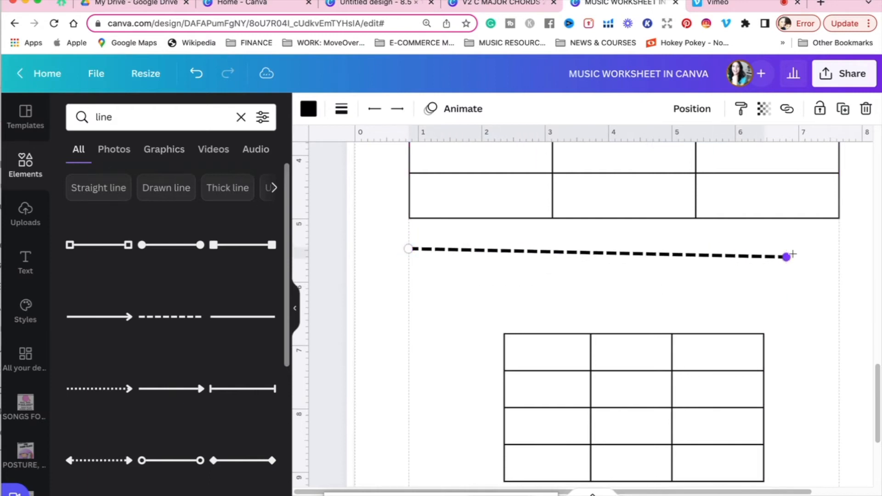
left_click_drag(785, 258, 834, 249)
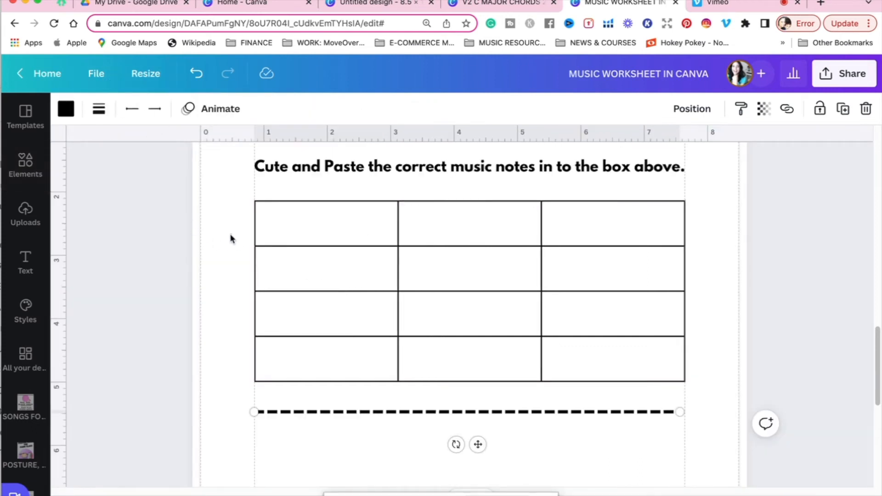
left_click(95, 73)
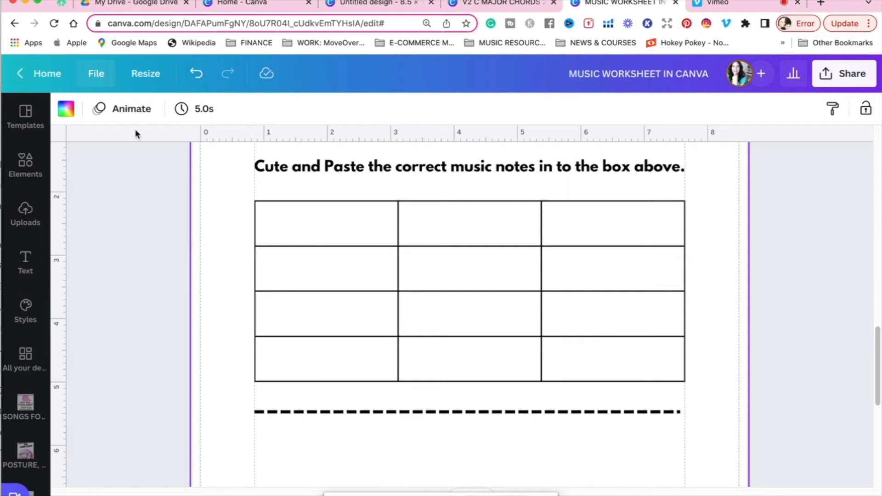
mouse_move(678, 415)
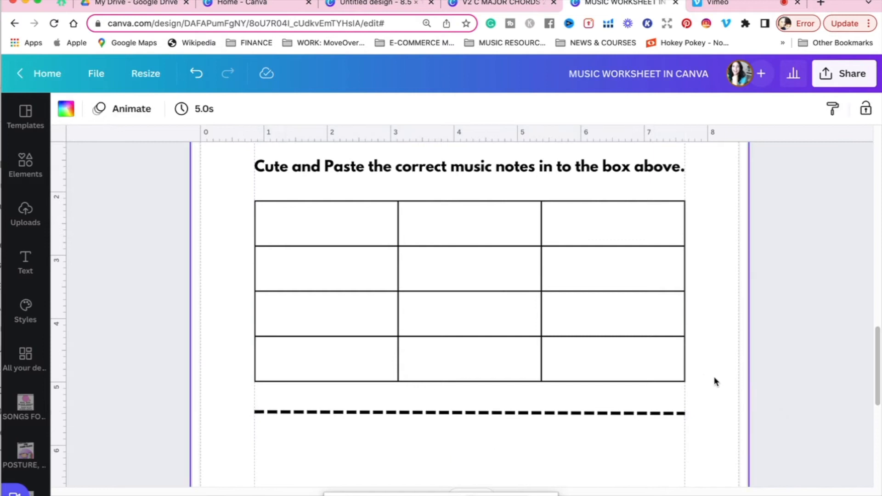
Place the uploaded quarter, eighth and half note images into the three top-row cells
scroll("down", 3)
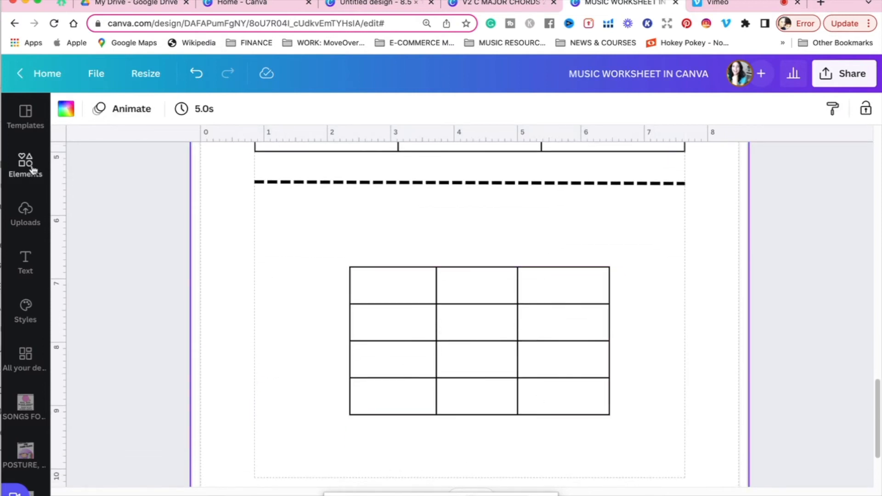
left_click(25, 165)
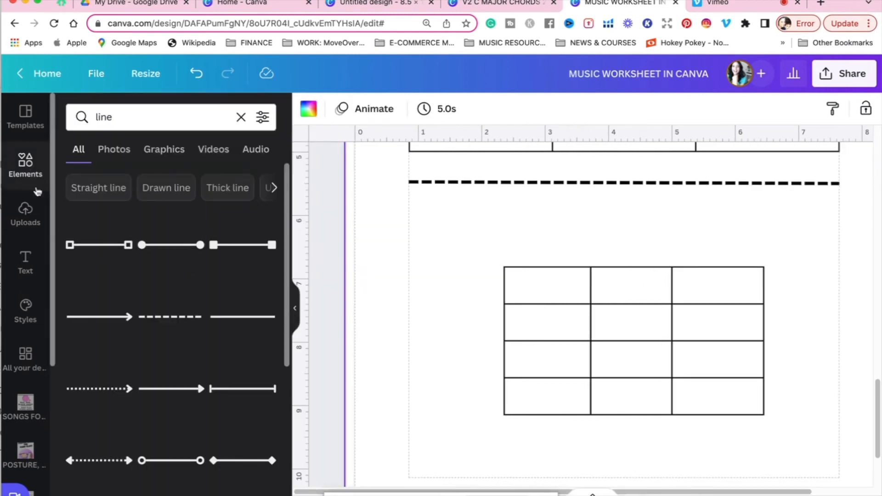
left_click(26, 214)
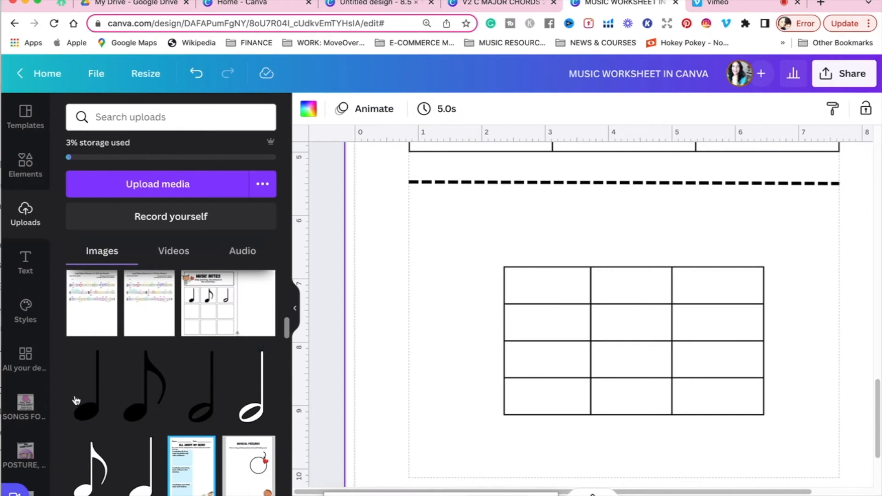
mouse_move(92, 408)
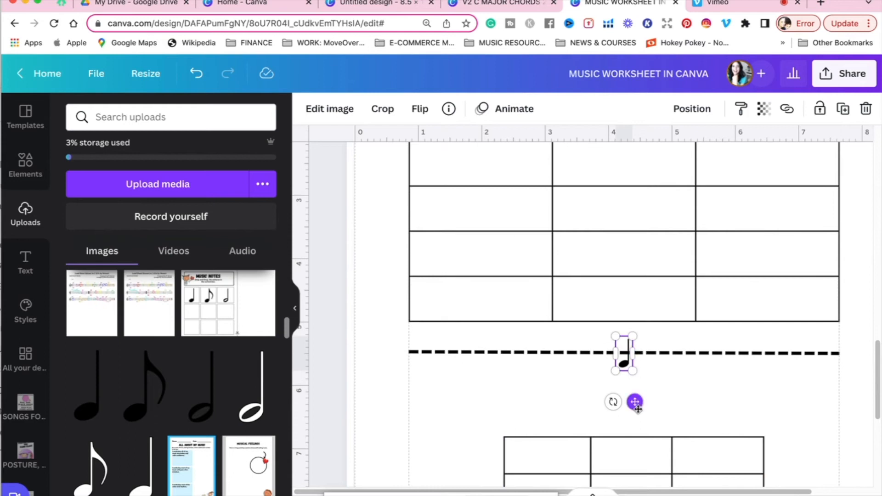
left_click_drag(623, 353, 485, 157)
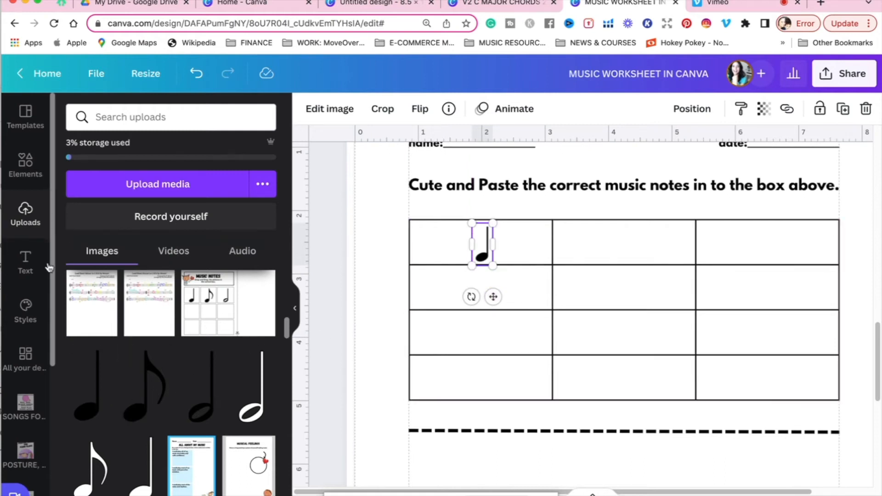
left_click_drag(481, 243, 623, 431)
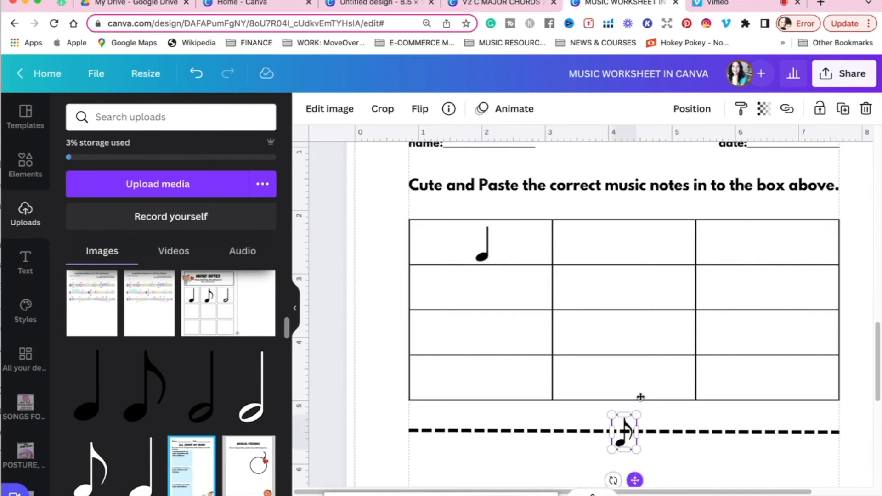
left_click_drag(623, 432, 622, 242)
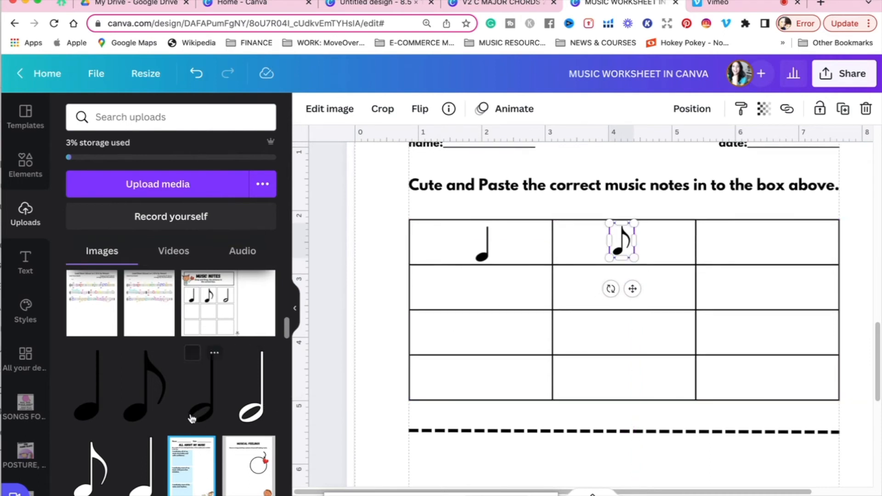
left_click_drag(622, 241, 622, 432)
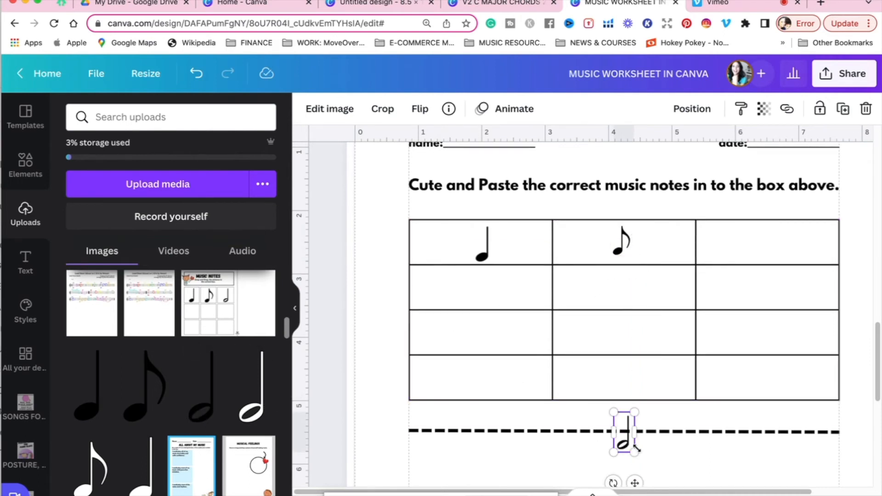
left_click_drag(624, 433, 719, 267)
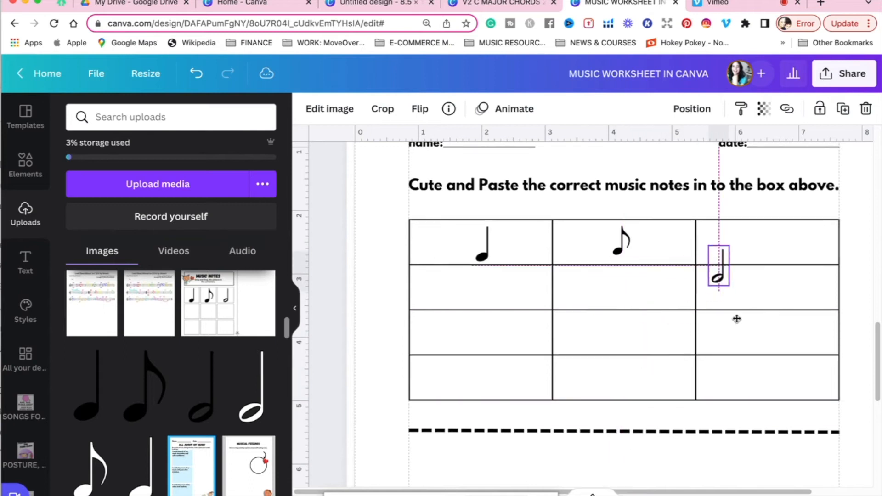
left_click_drag(718, 267, 758, 241)
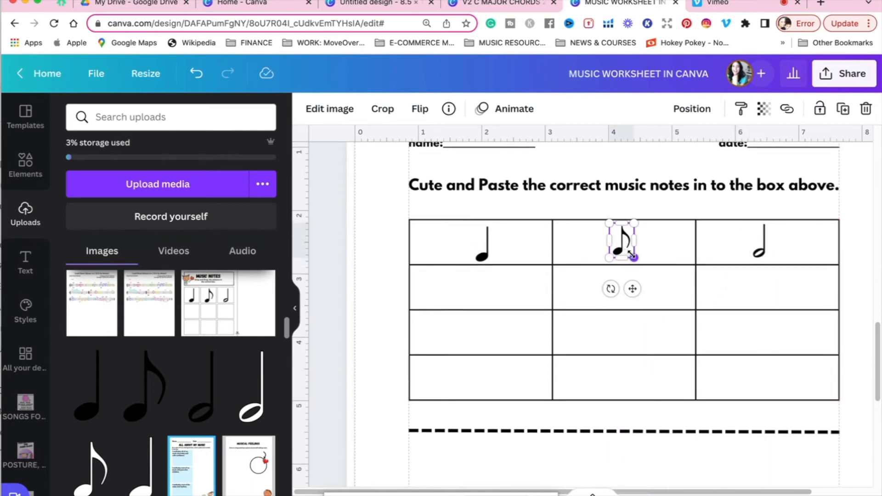
left_click(577, 372)
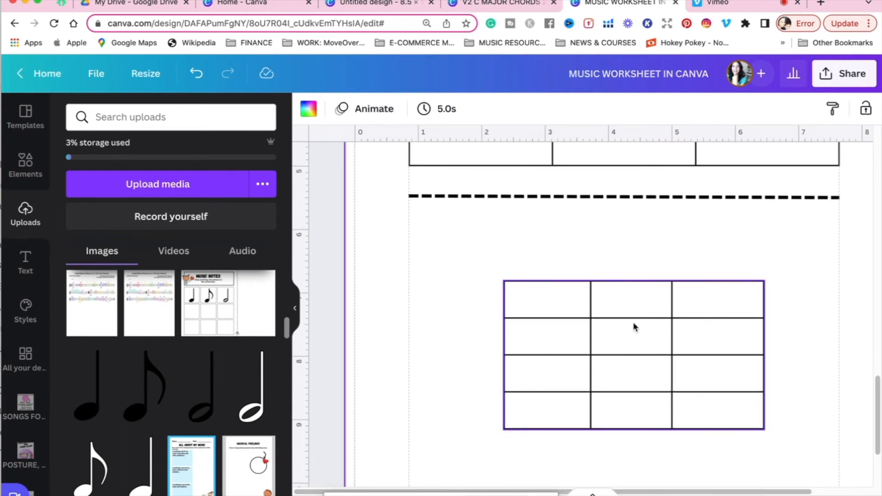
Select the quarter, eighth and half notes in the top row and duplicate them
scroll("down", 3)
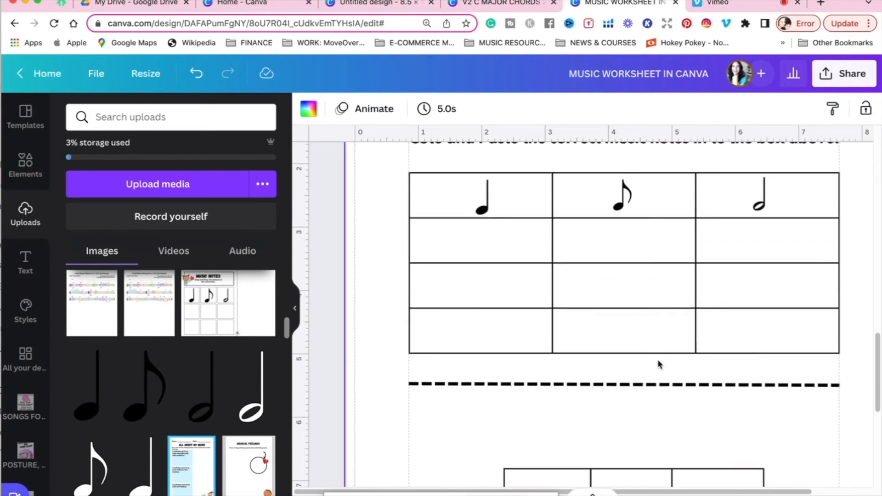
left_click(621, 196)
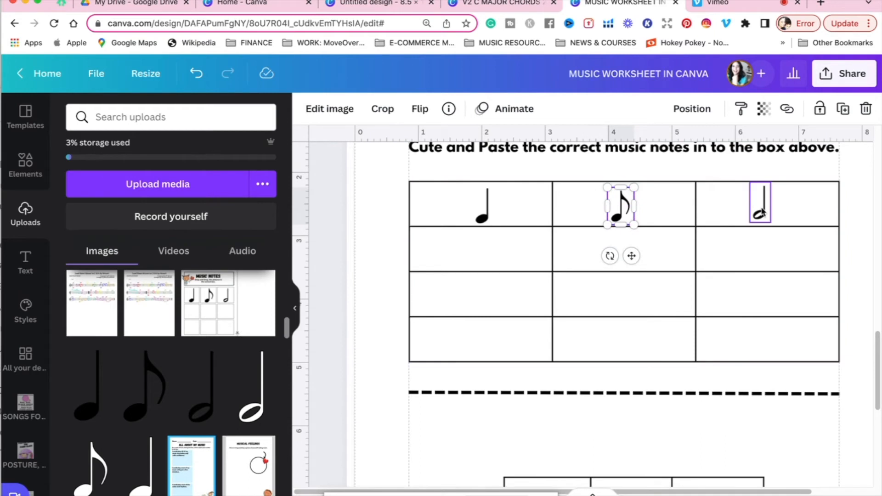
scroll("down", 3)
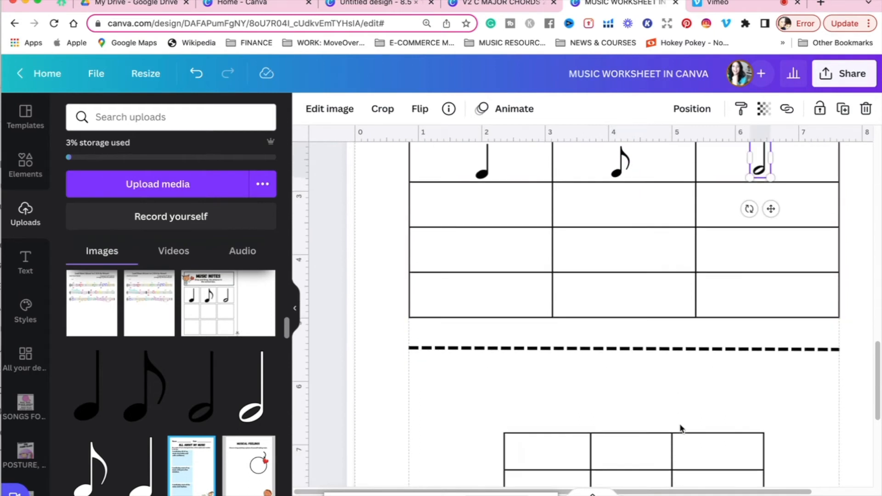
scroll("down", 3)
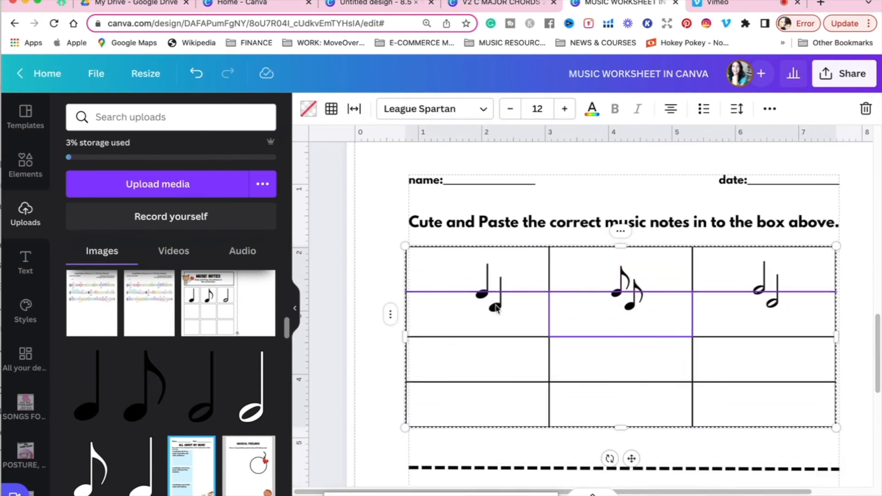
left_click(495, 292)
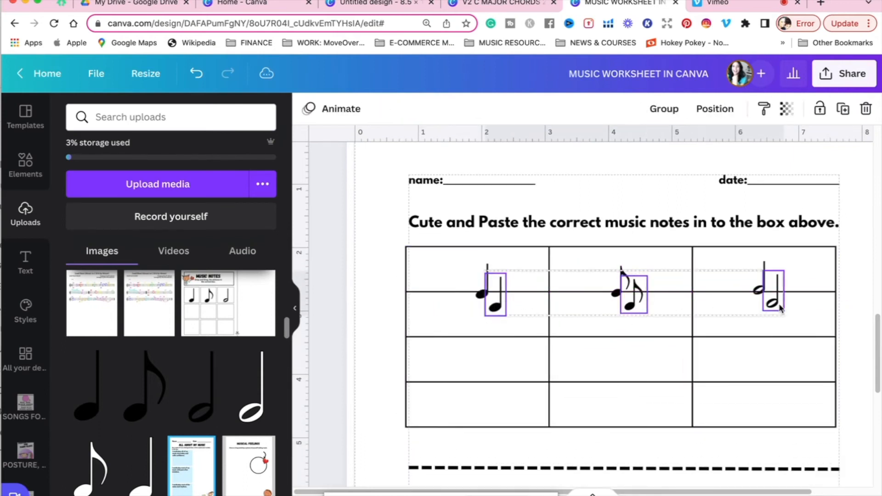
left_click(628, 329)
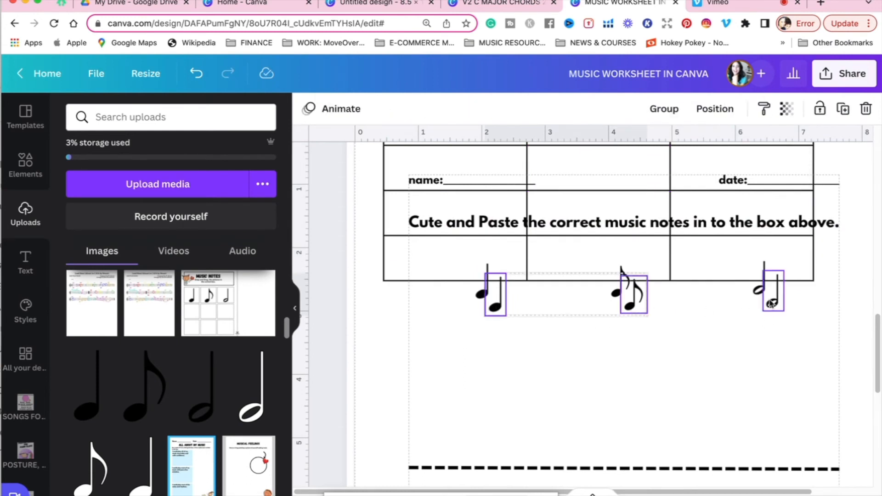
Move the three note copies into the top row of the lower answer table
scroll("down", 3)
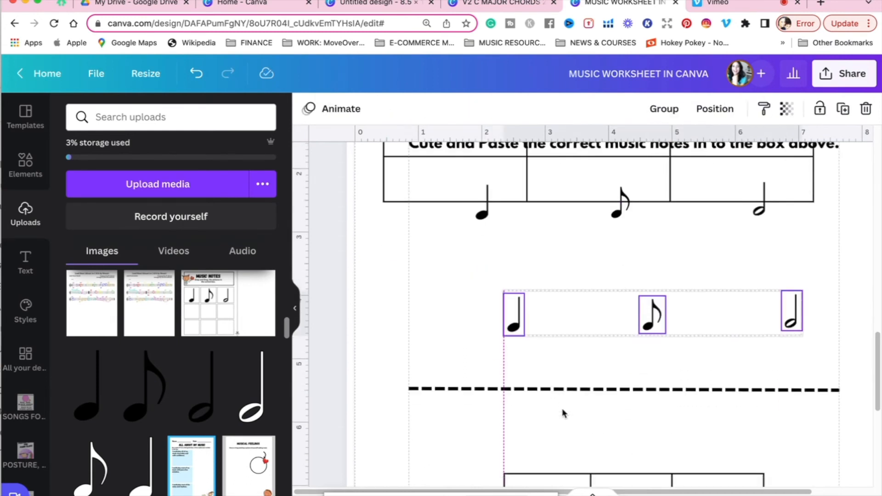
scroll("down", 3)
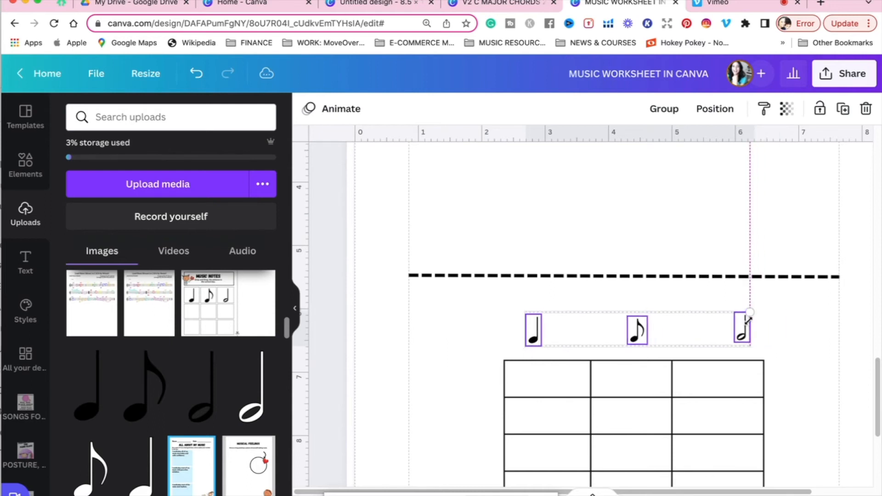
scroll("down", 3)
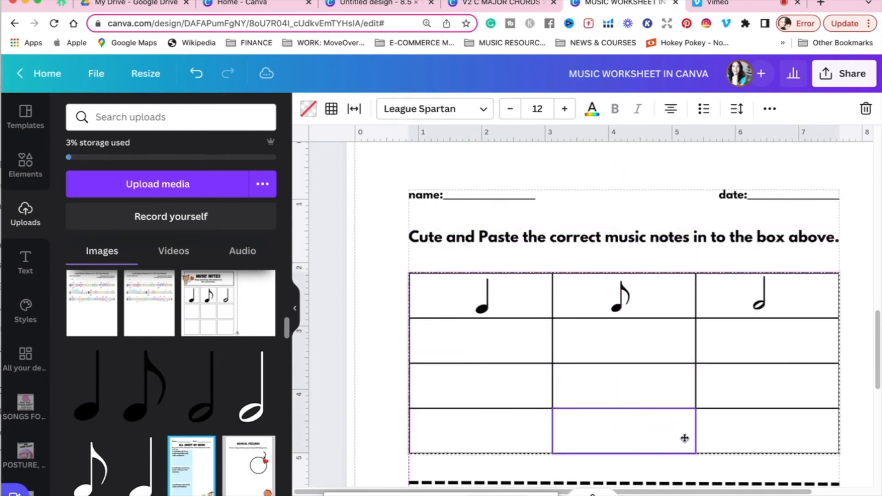
scroll("down", 3)
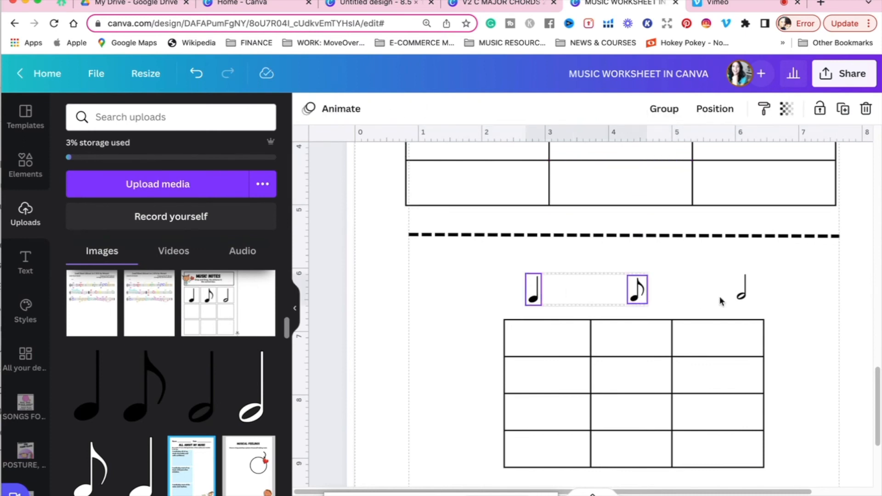
left_click(741, 289)
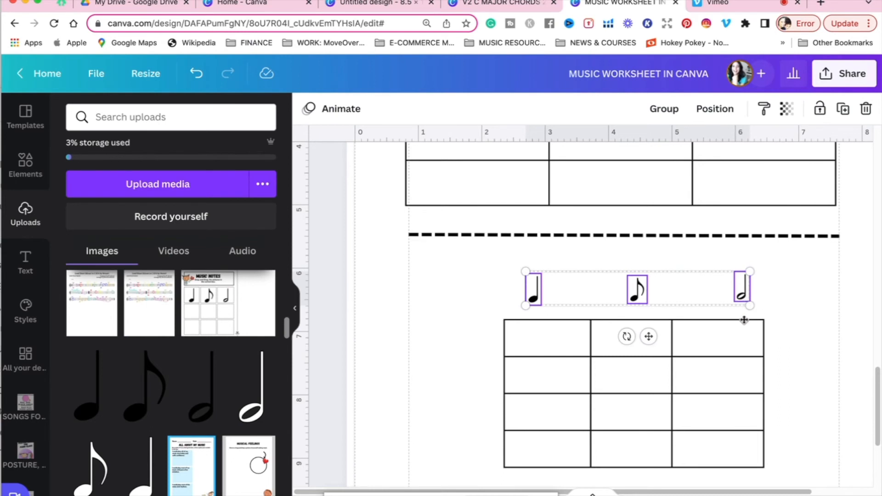
left_click_drag(648, 289, 647, 337)
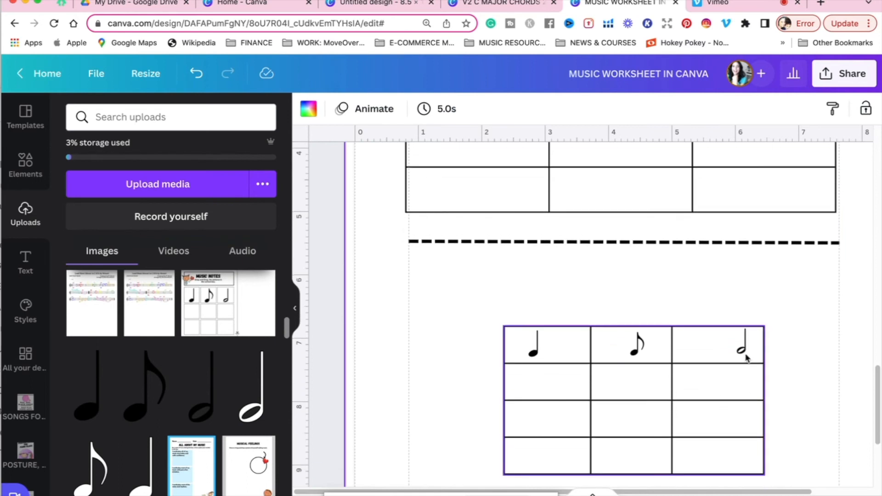
Place a half note copy in the third row's right cell of the answer table
left_click(742, 344)
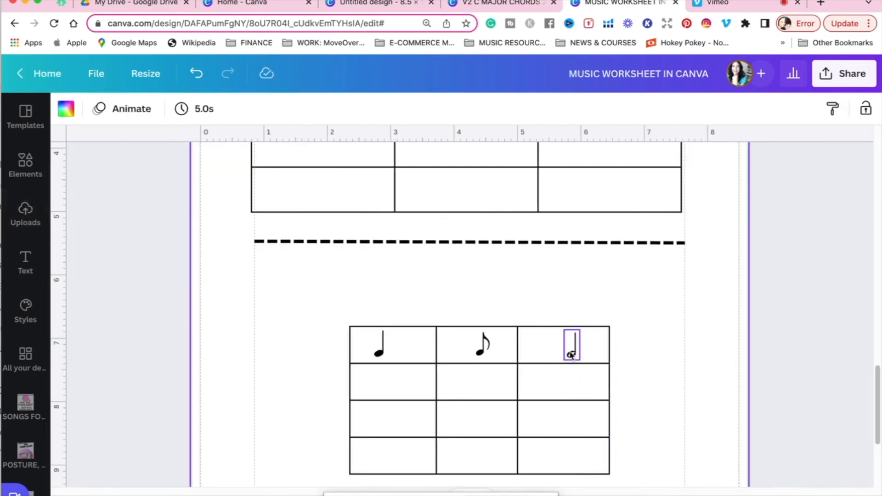
left_click(570, 345)
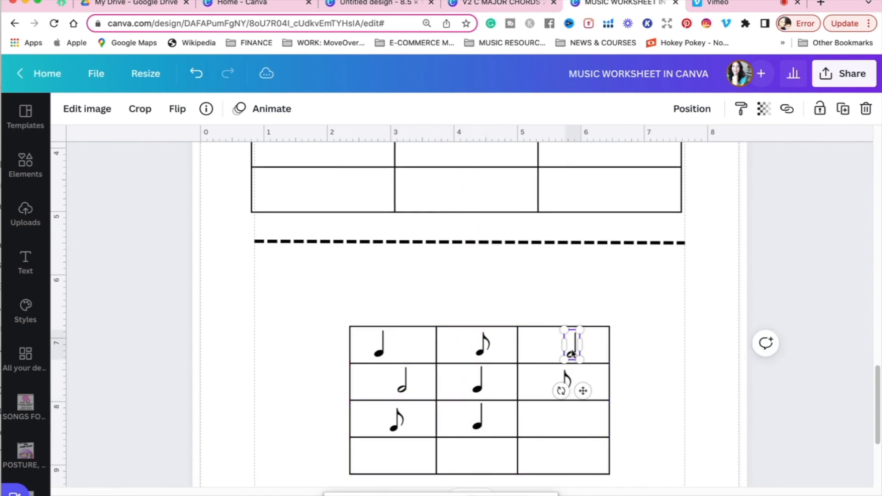
left_click_drag(572, 346, 572, 402)
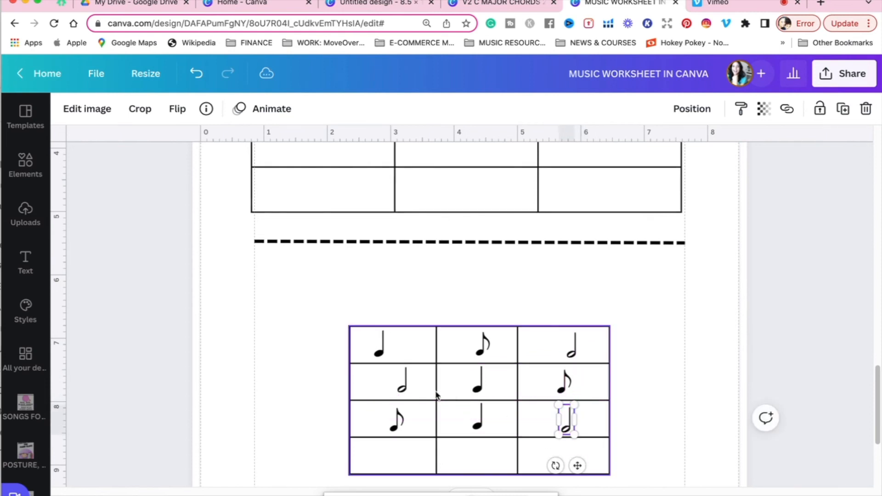
scroll("down", 3)
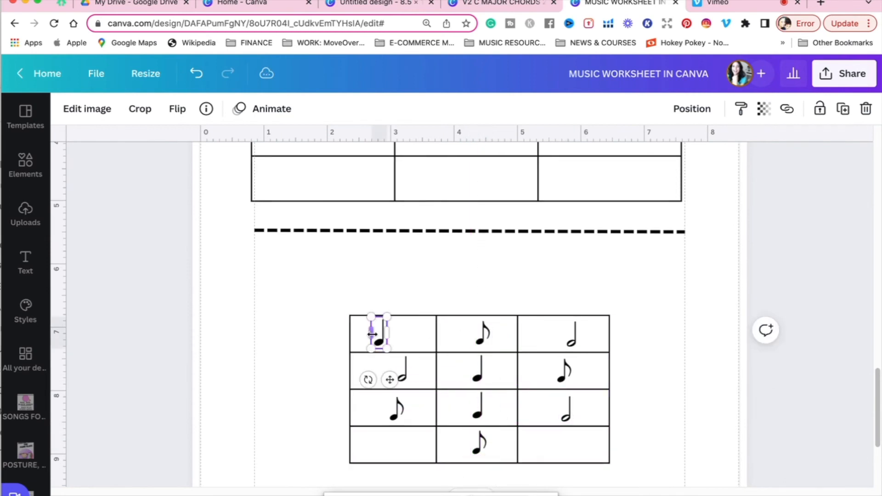
Fill the bottom row with a quarter note at left and a half note at right, then deselect
left_click_drag(376, 331, 402, 419)
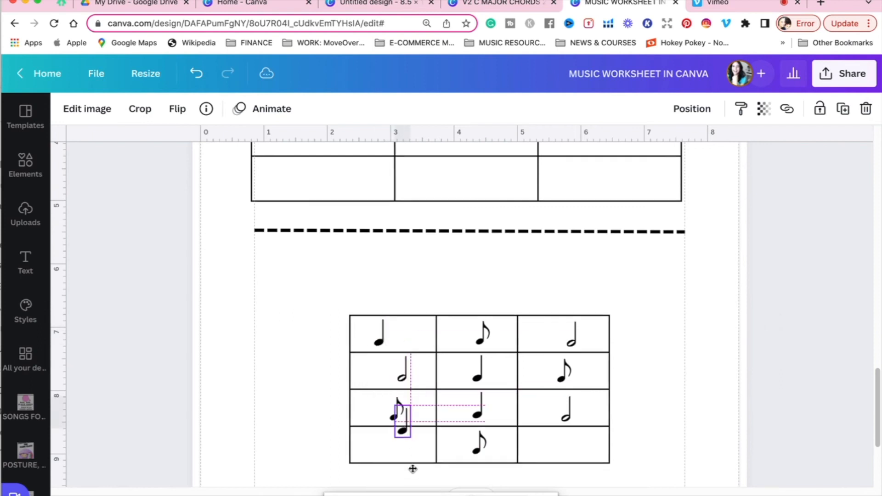
left_click_drag(402, 416, 397, 442)
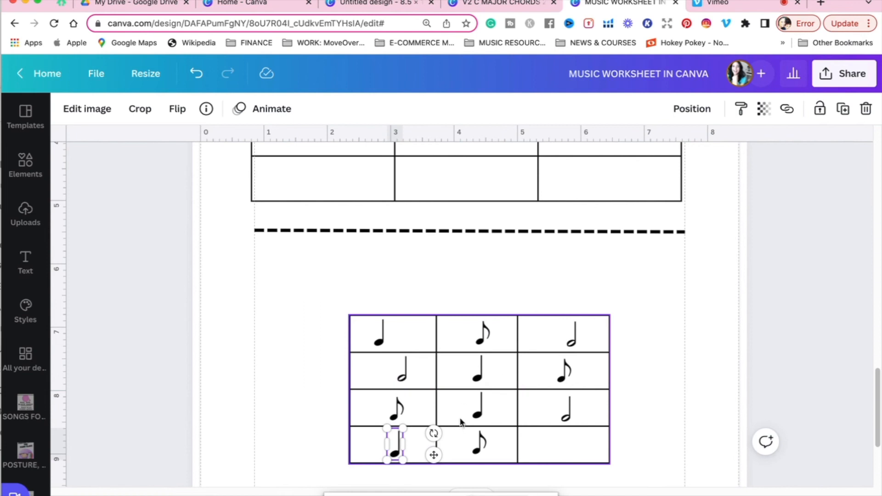
mouse_move(572, 352)
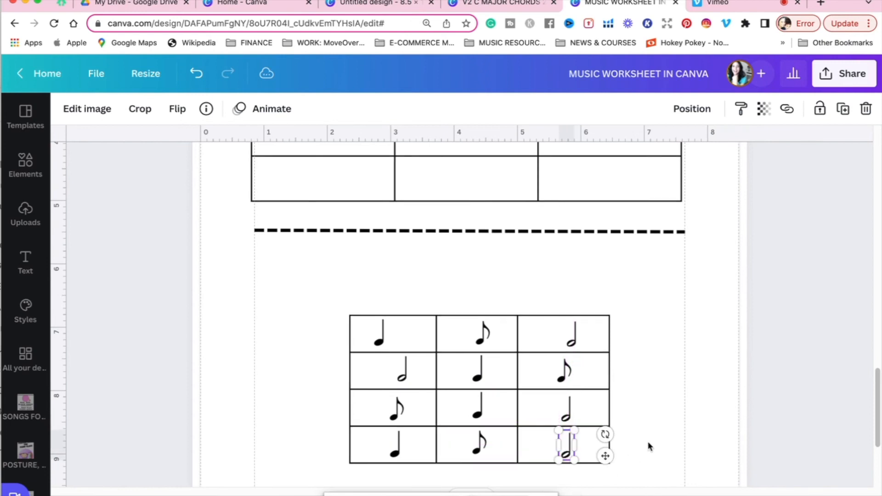
left_click_drag(564, 445, 395, 333)
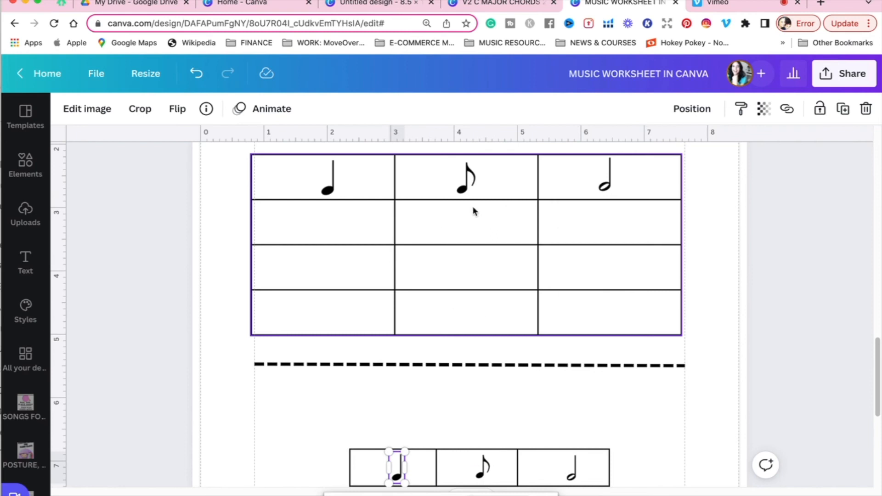
scroll("down", 3)
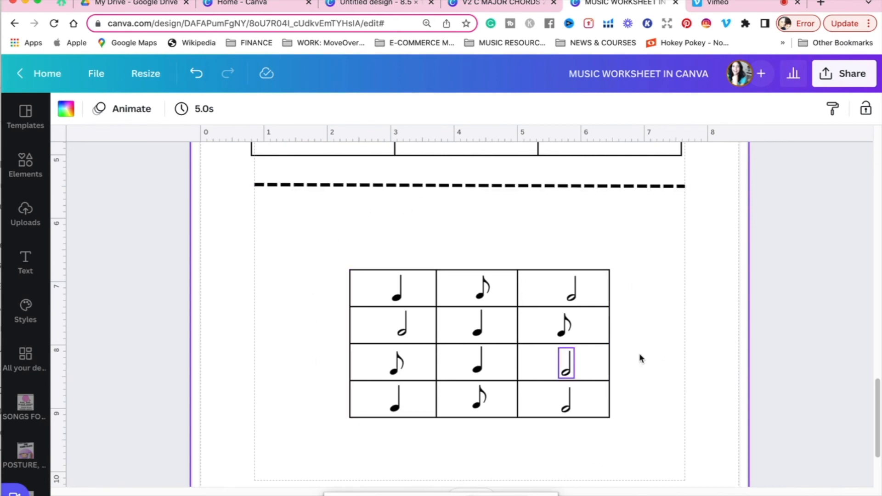
left_click(430, 323)
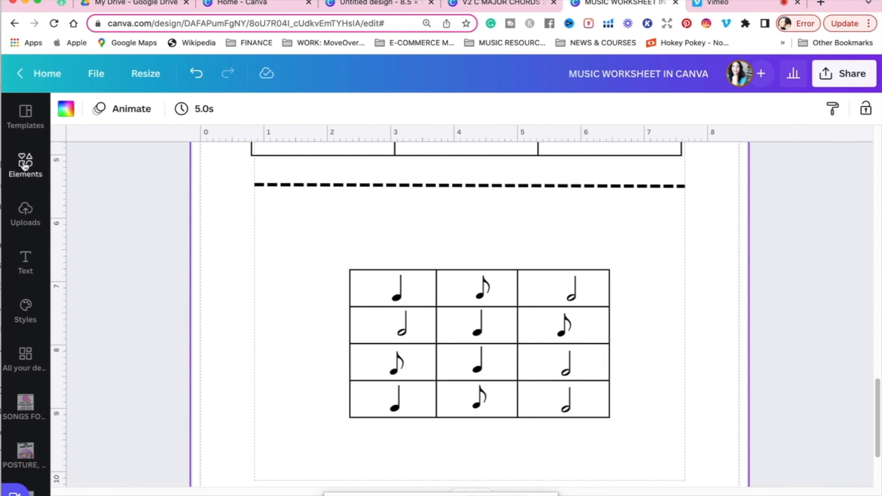
Add a square from Elements, colour it light gray and widen it to frame the answer table
left_click(26, 167)
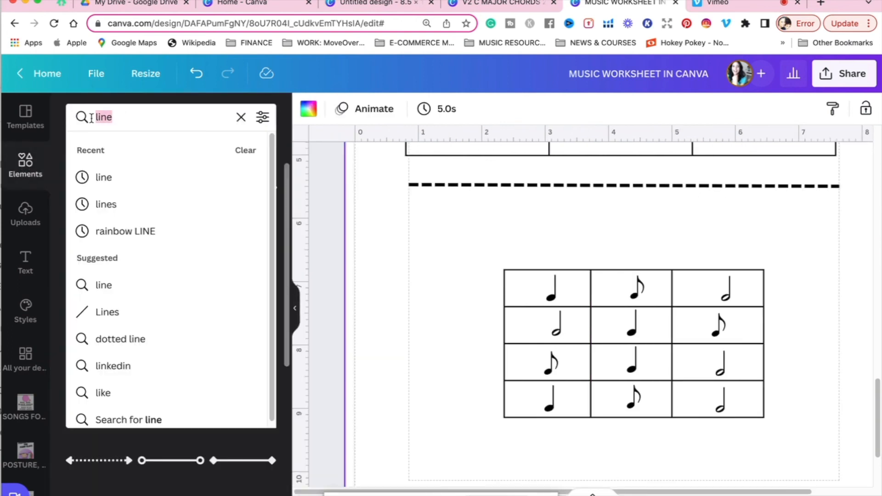
type("square")
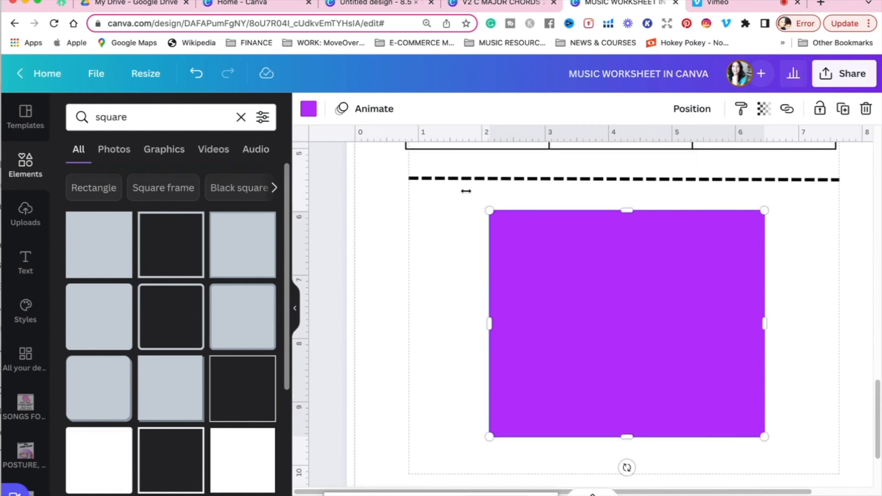
left_click(307, 108)
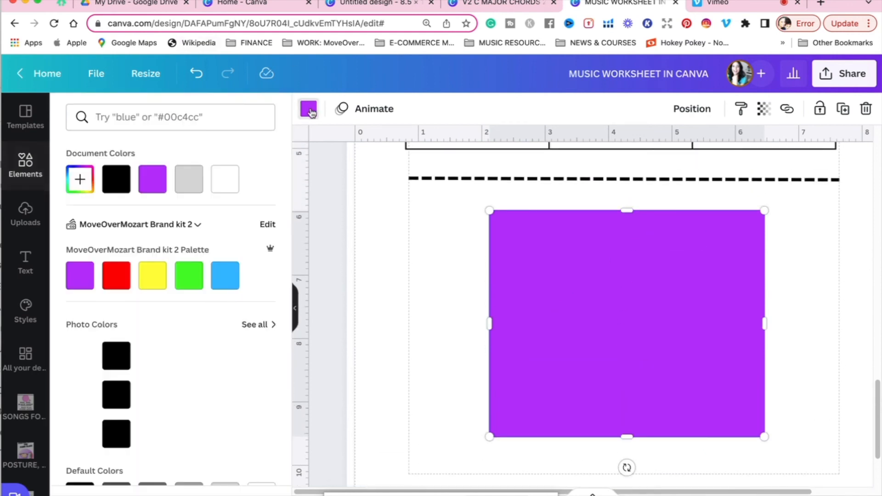
scroll("down", 3)
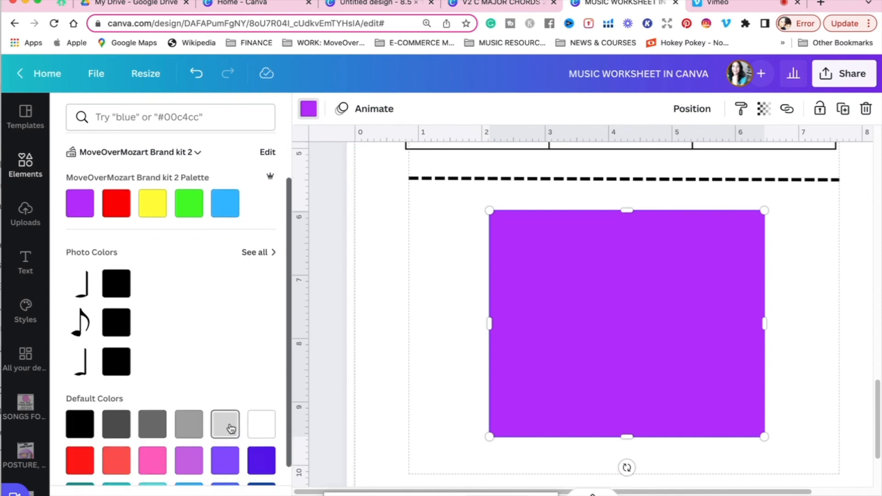
left_click(224, 424)
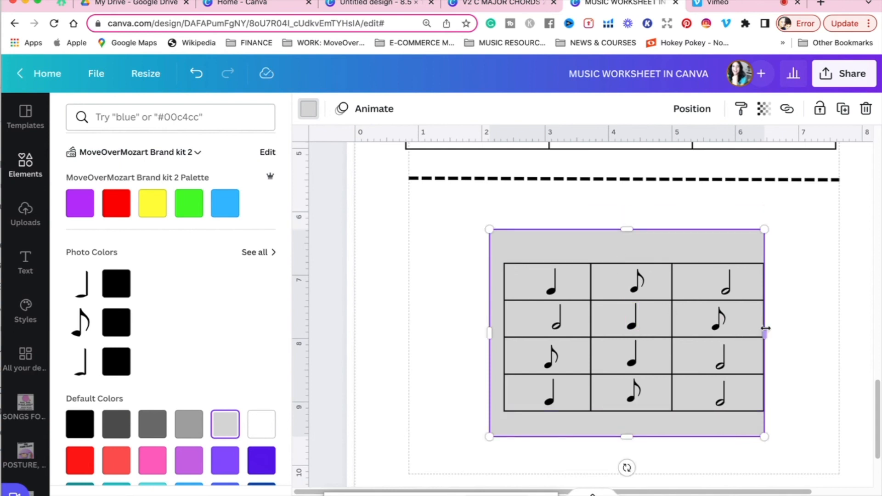
left_click_drag(763, 333, 779, 332)
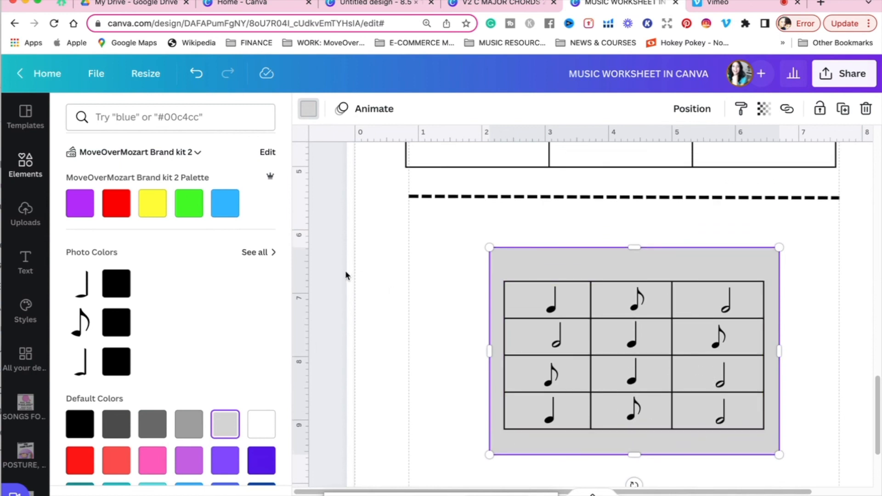
type("square")
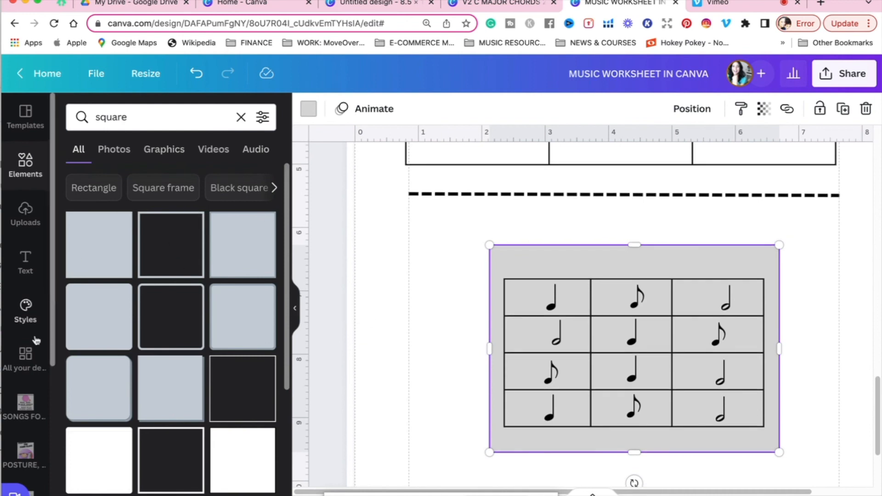
mouse_move(25, 211)
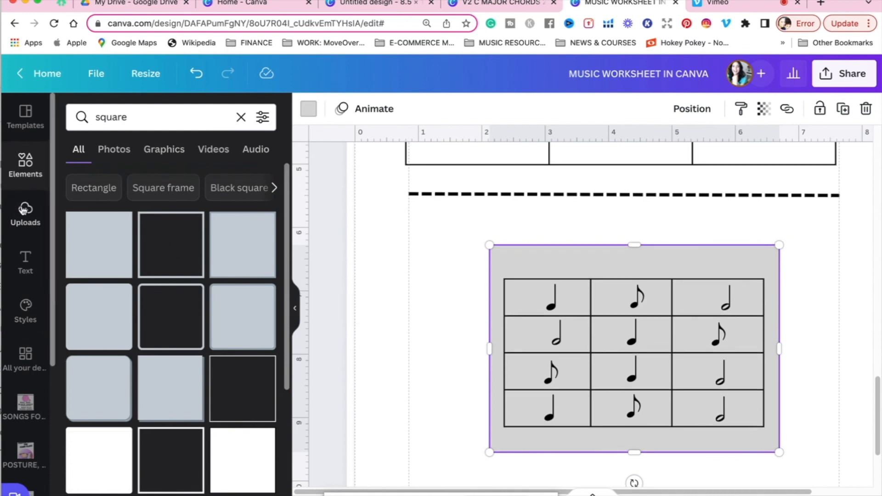
Add the uploaded cartoon girl-with-heart image and place it in the bottom-right corner
left_click(25, 212)
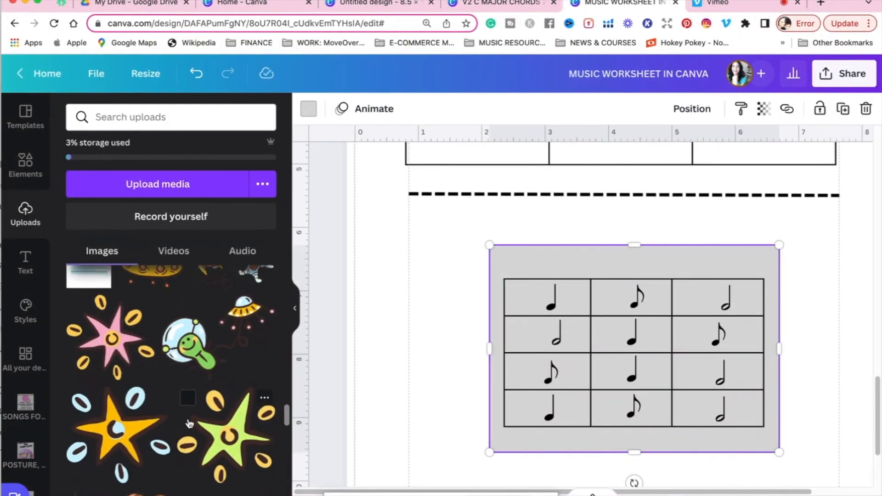
scroll("down", 3)
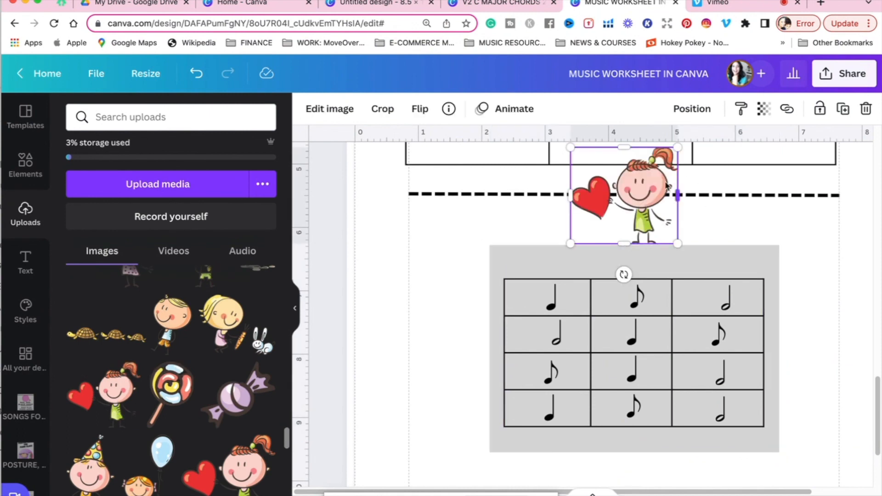
left_click_drag(622, 195, 821, 432)
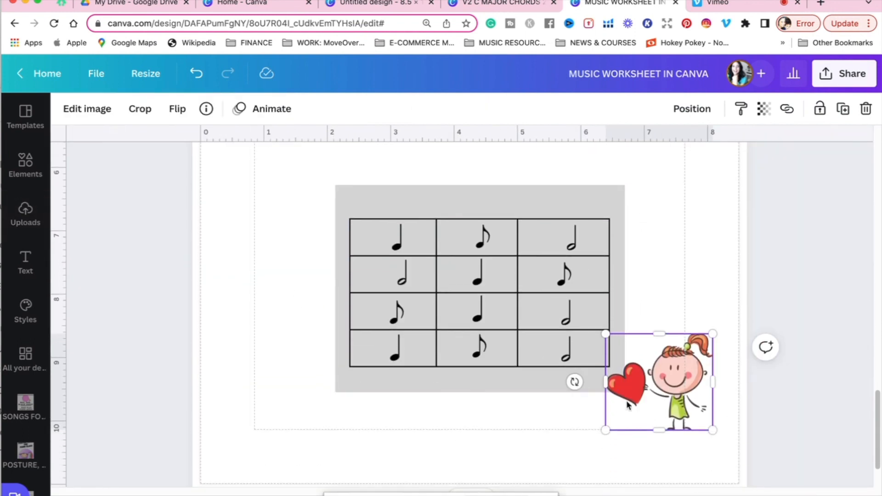
left_click_drag(658, 383, 681, 429)
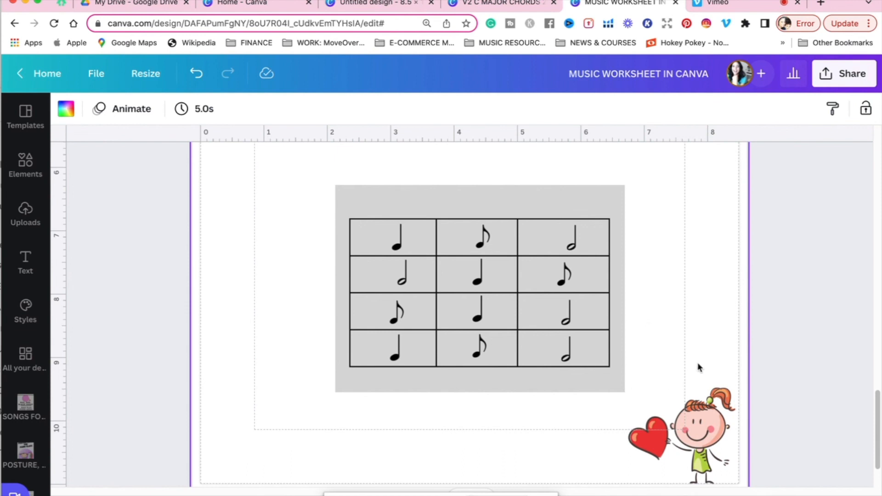
left_click(680, 435)
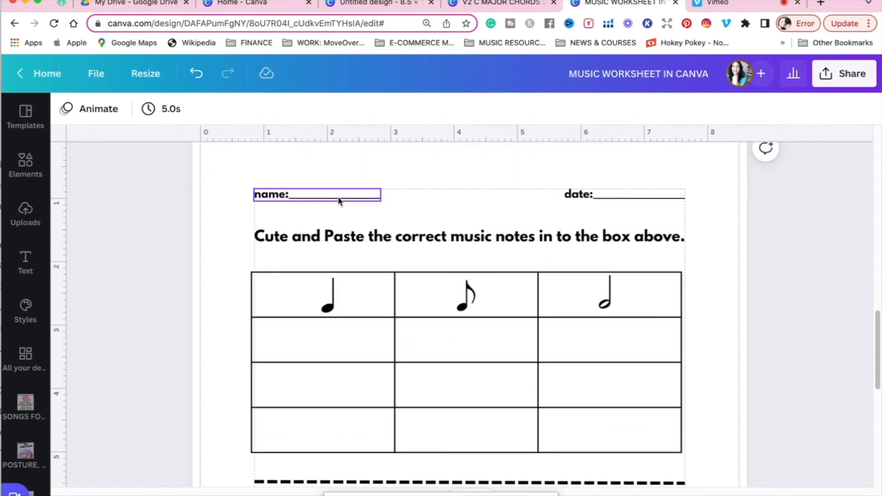
left_click(523, 208)
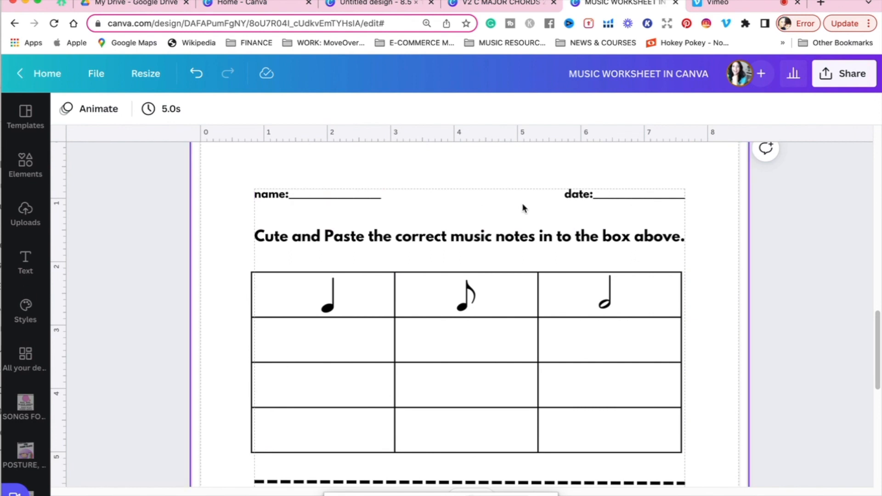
mouse_move(446, 198)
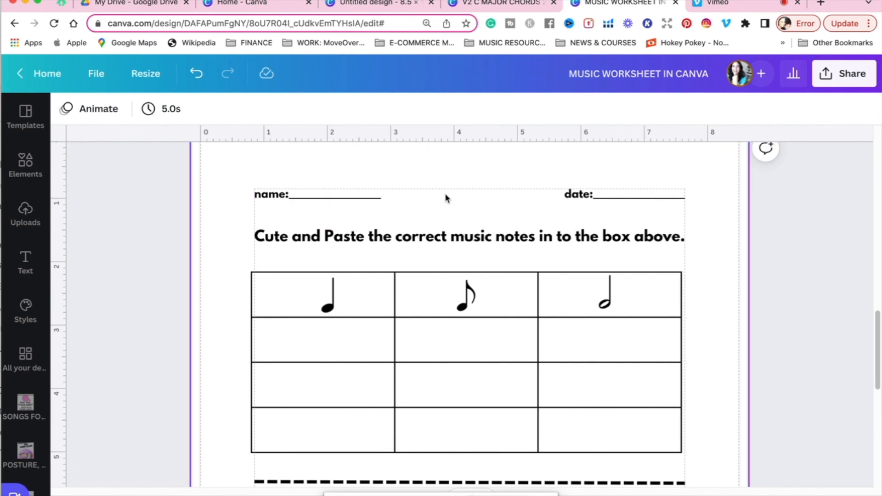
mouse_move(417, 202)
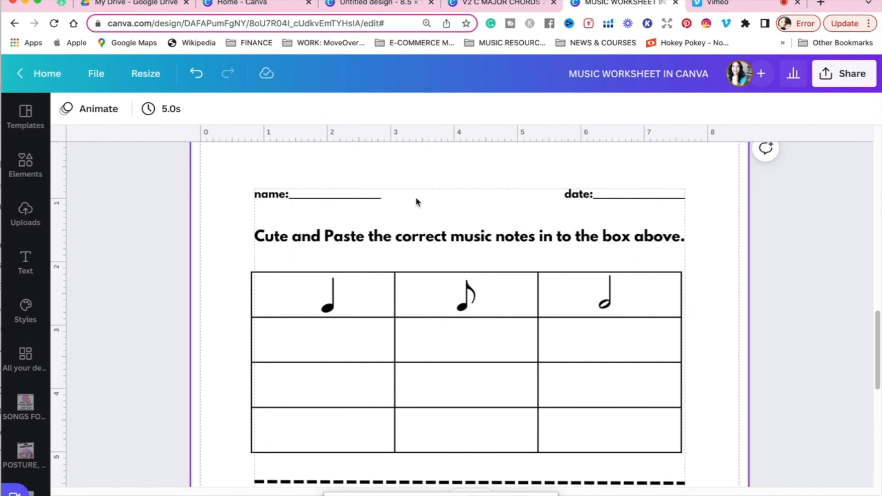
mouse_move(376, 201)
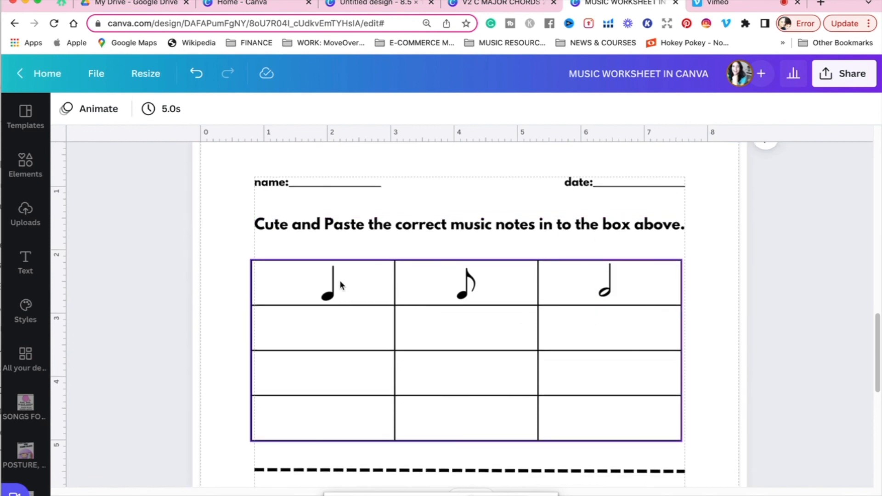
scroll("down", 3)
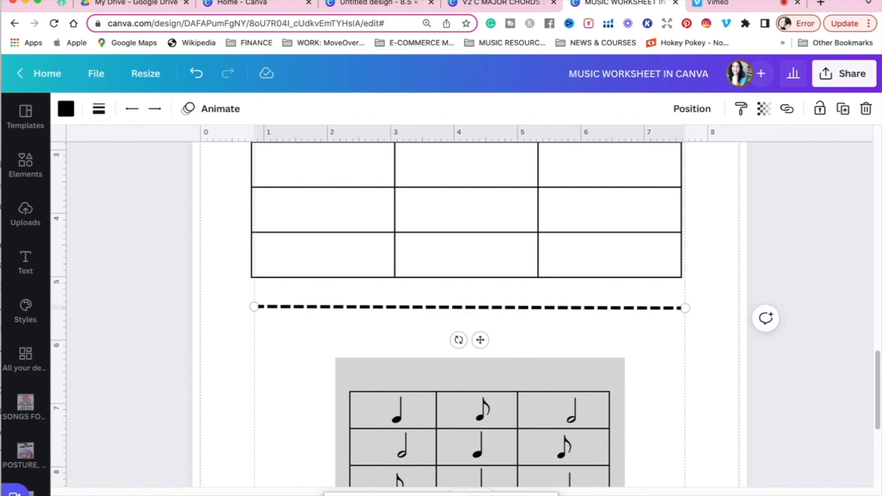
scroll("down", 3)
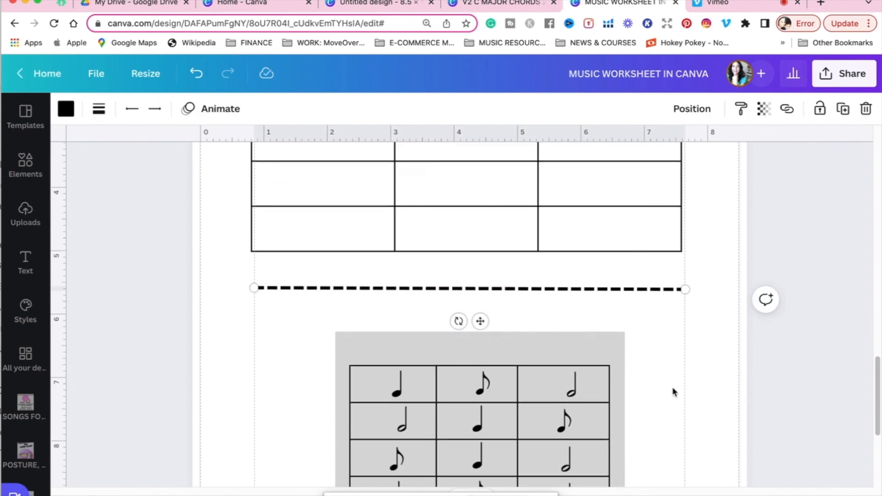
scroll("down", 3)
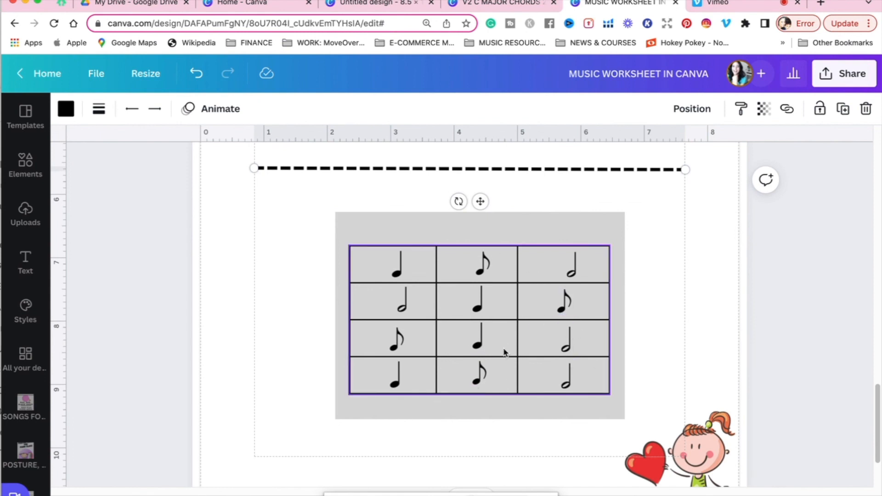
scroll("down", 3)
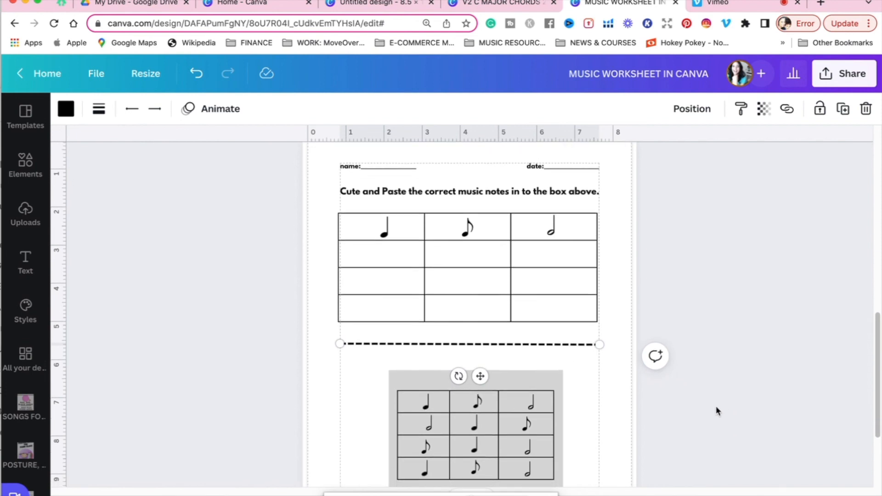
scroll("down", 3)
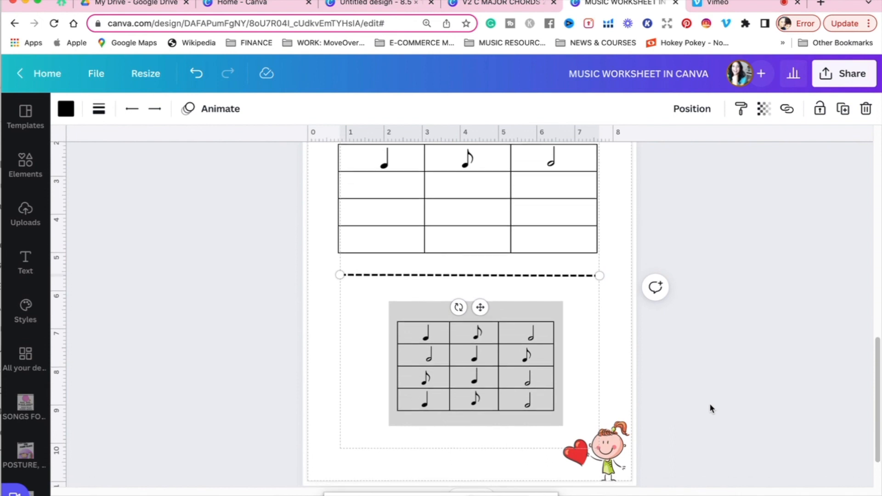